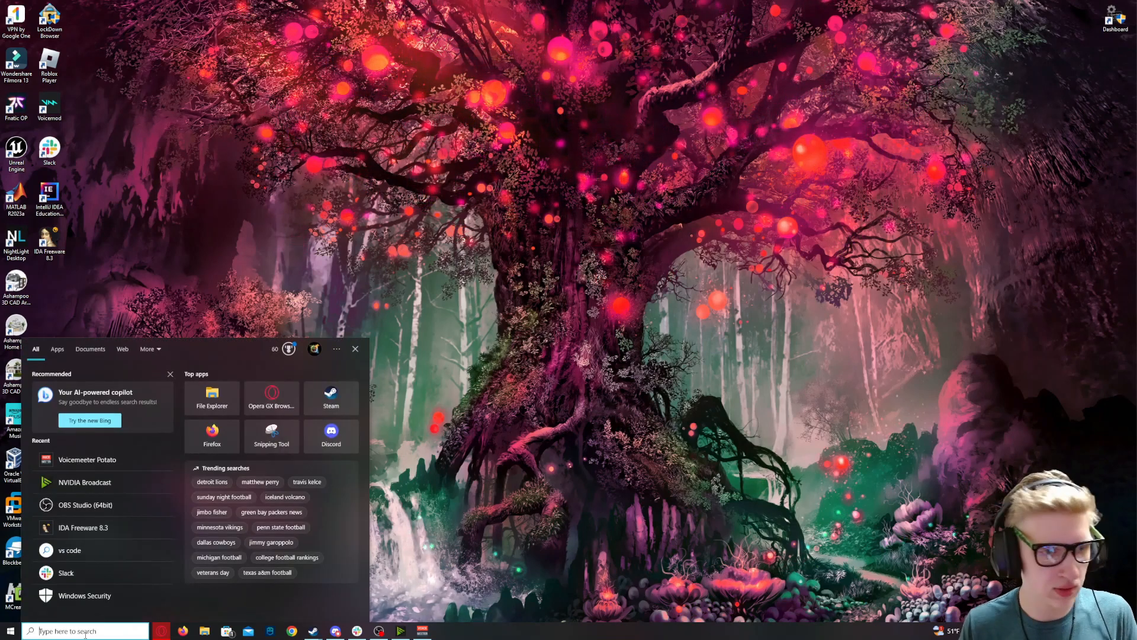
Step: Launch Steam from Windows search and select Stronghold Crusader 2 in the library
type("steam")
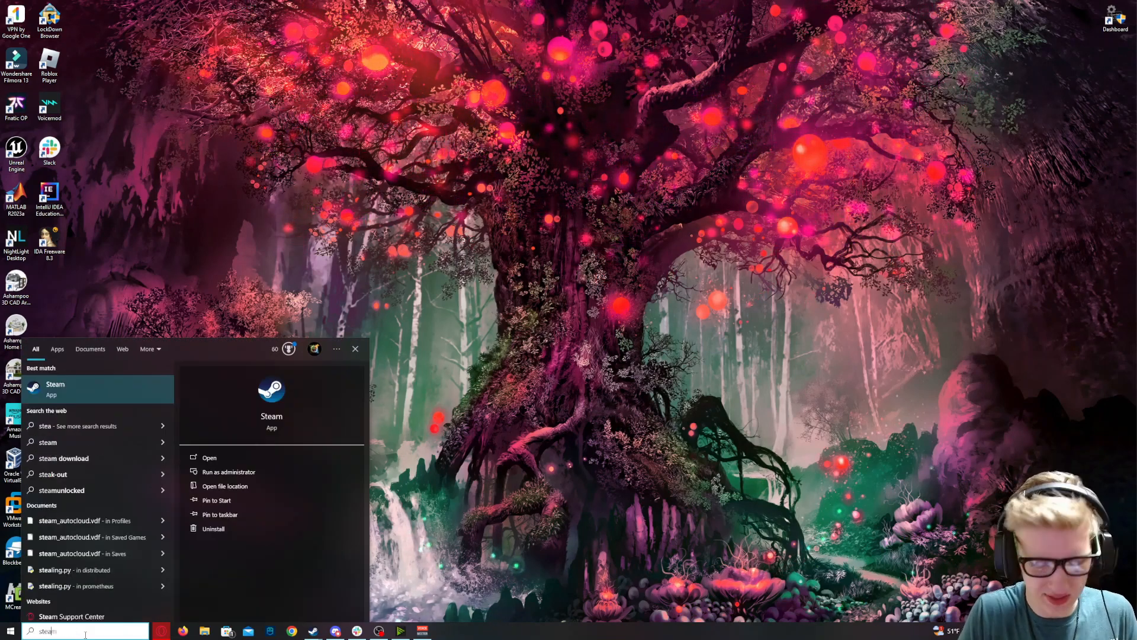
left_click(56, 388)
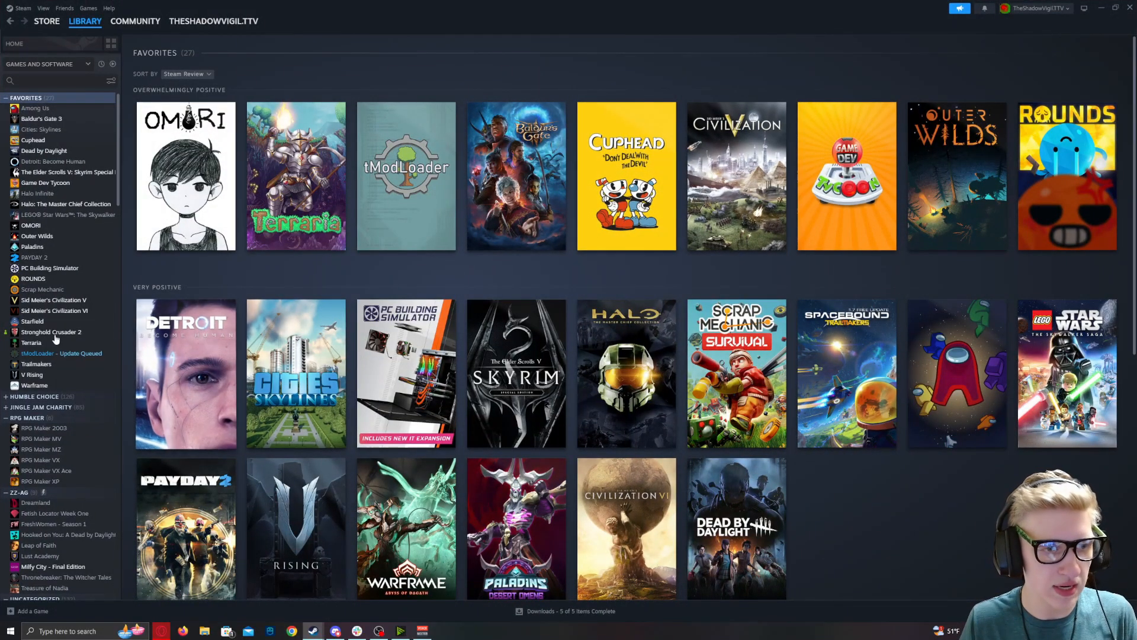
left_click(51, 331)
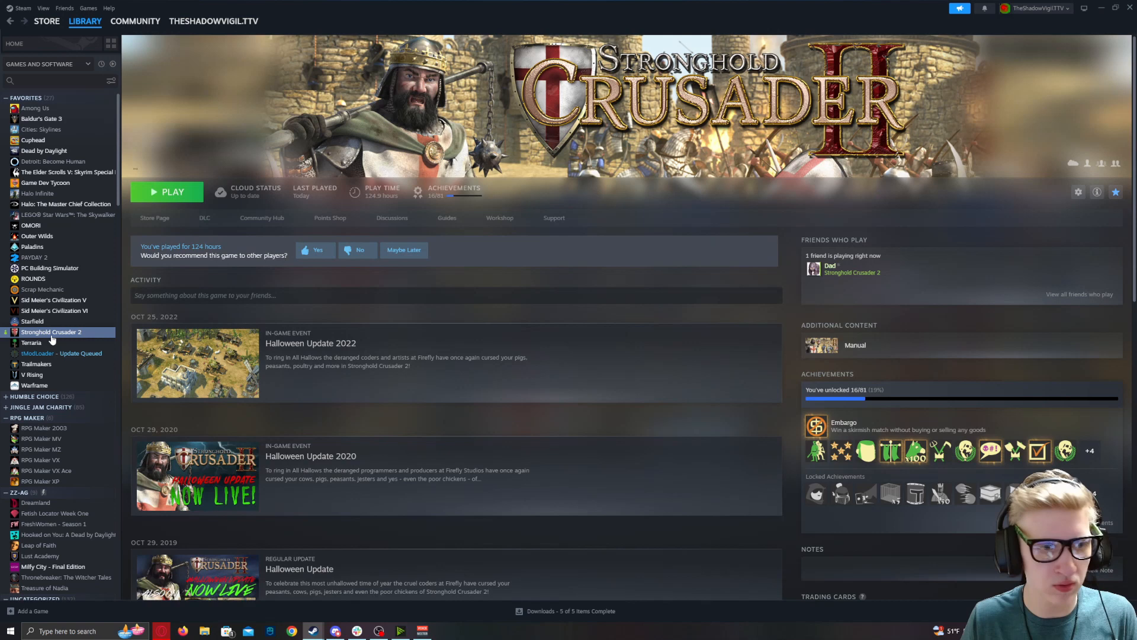
left_click(1077, 192)
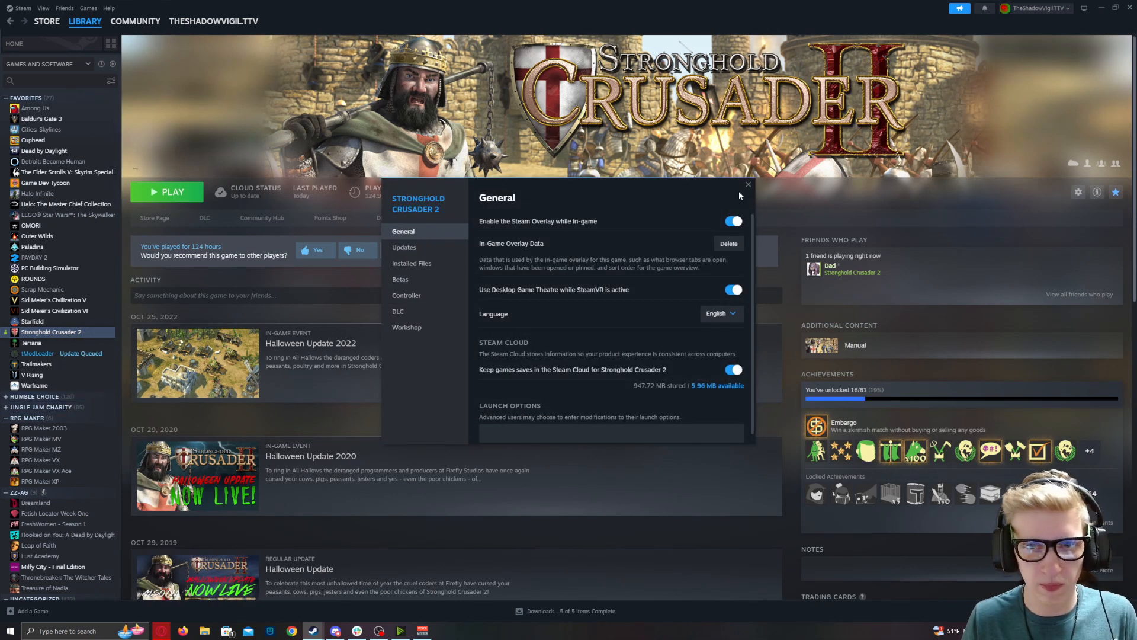
Step: Browse the game's install folder via Properties > Installed Files
right_click(51, 332)
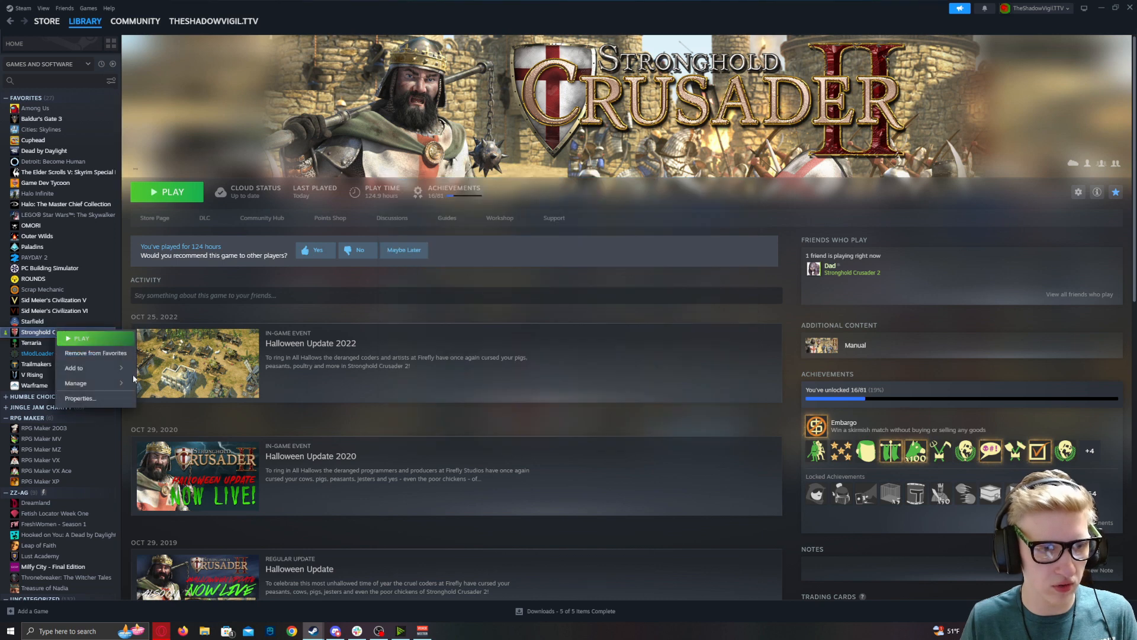
left_click(79, 398)
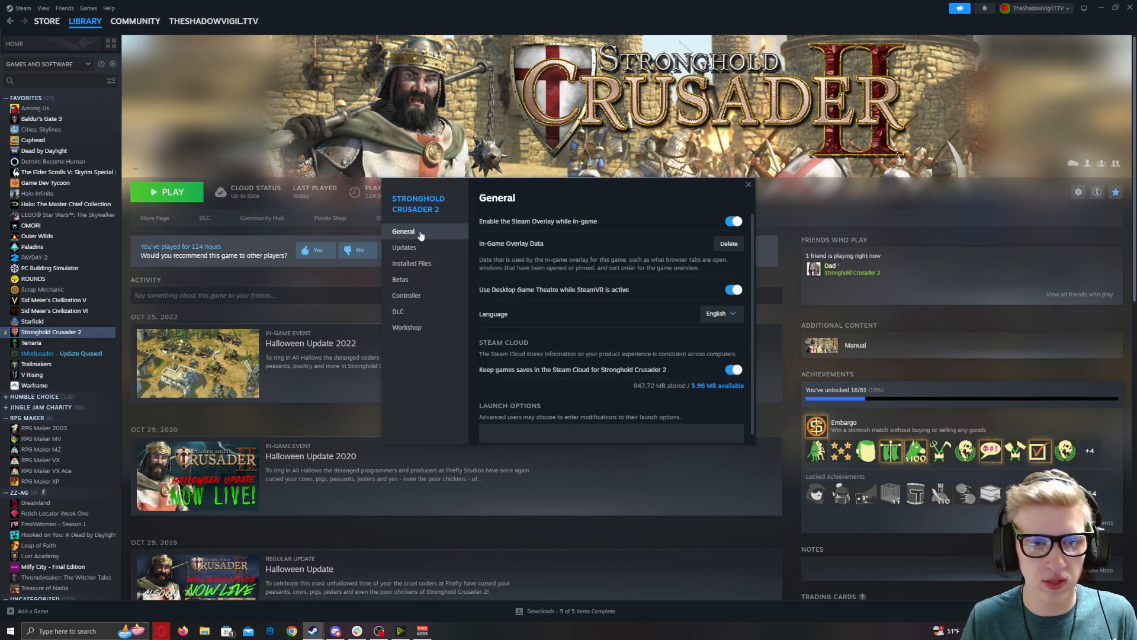
left_click(412, 263)
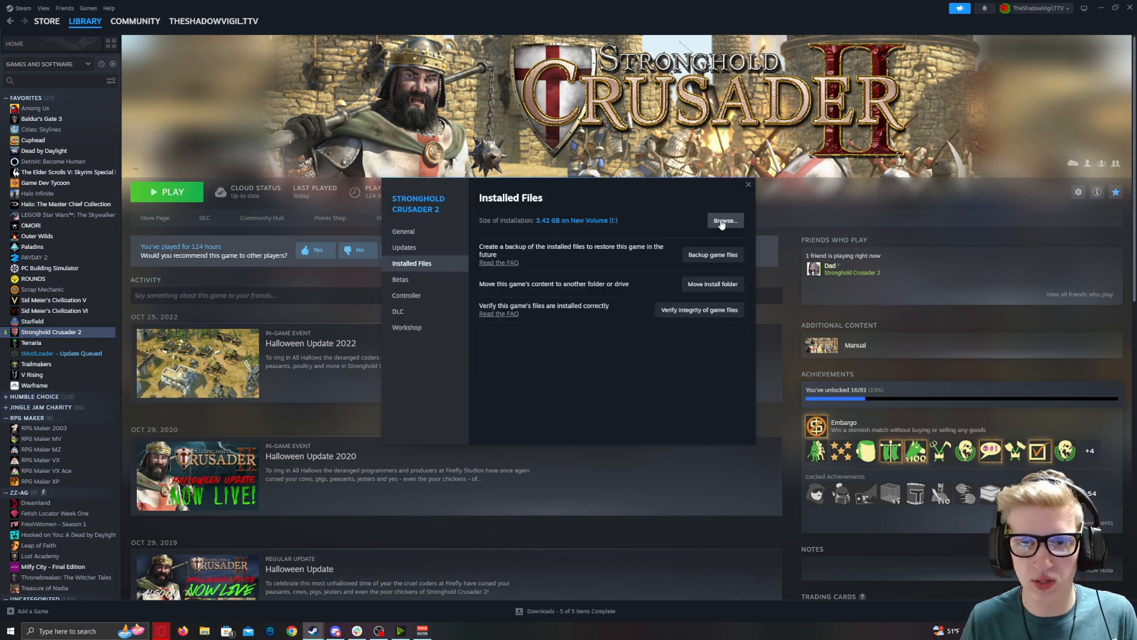
left_click(724, 220)
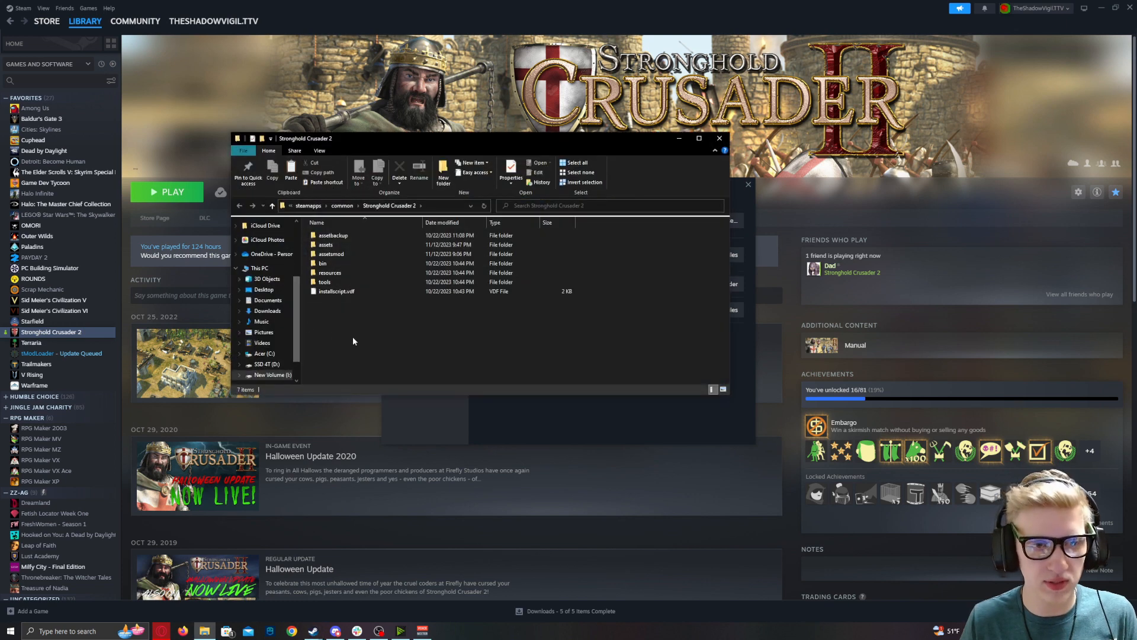
Step: Enter the game's assets folder before switching to the Modifying Utility page
double_click(326, 244)
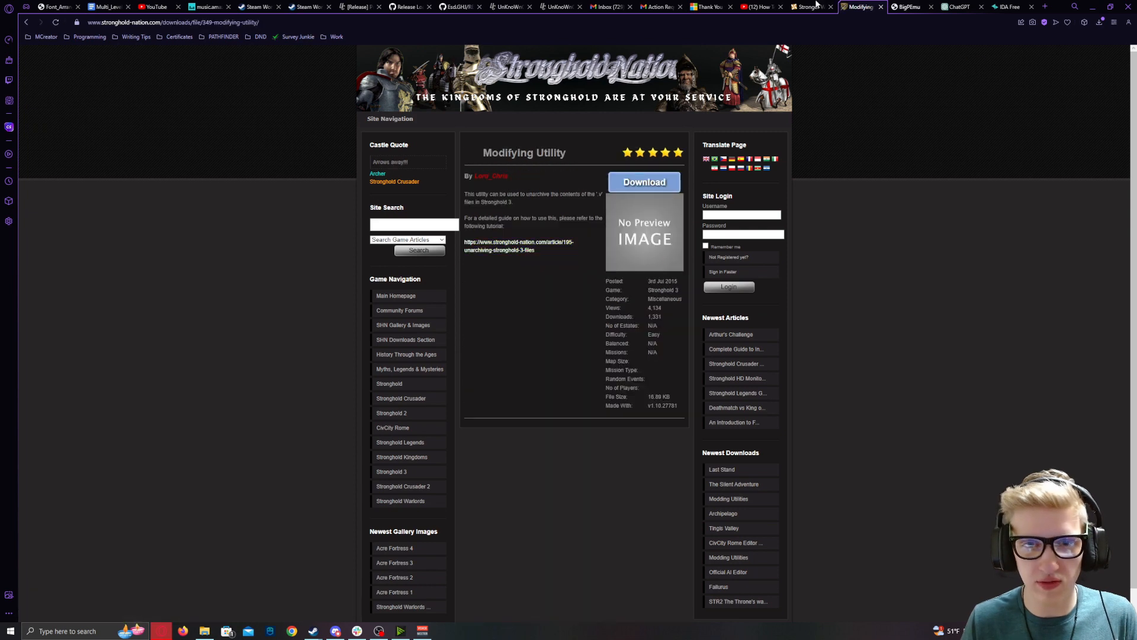
Step: Download the Modifying Utility zip from Stronghold Nation
left_click(642, 181)
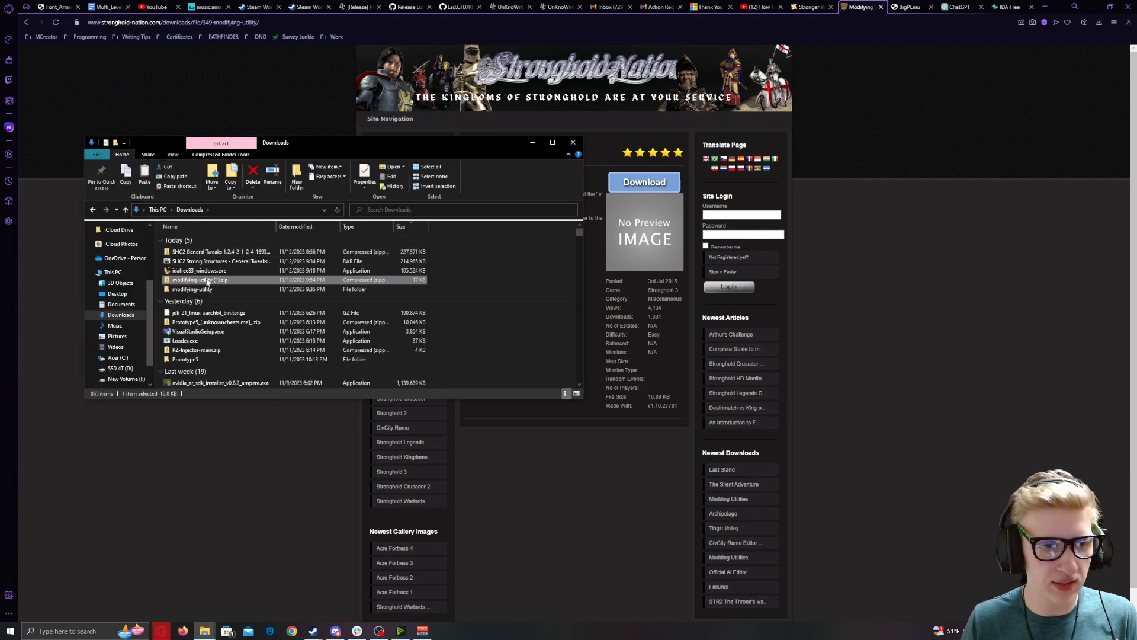
Step: Extract the utility zip with 7-Zip and drag maker.exe into the assets folder
right_click(203, 280)
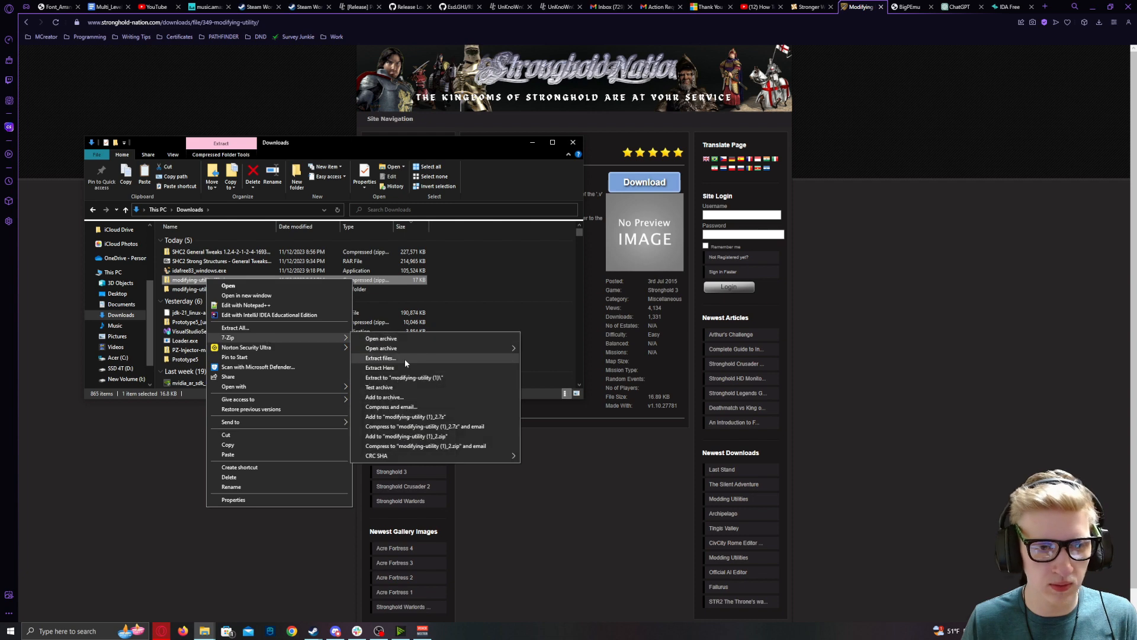
left_click(404, 377)
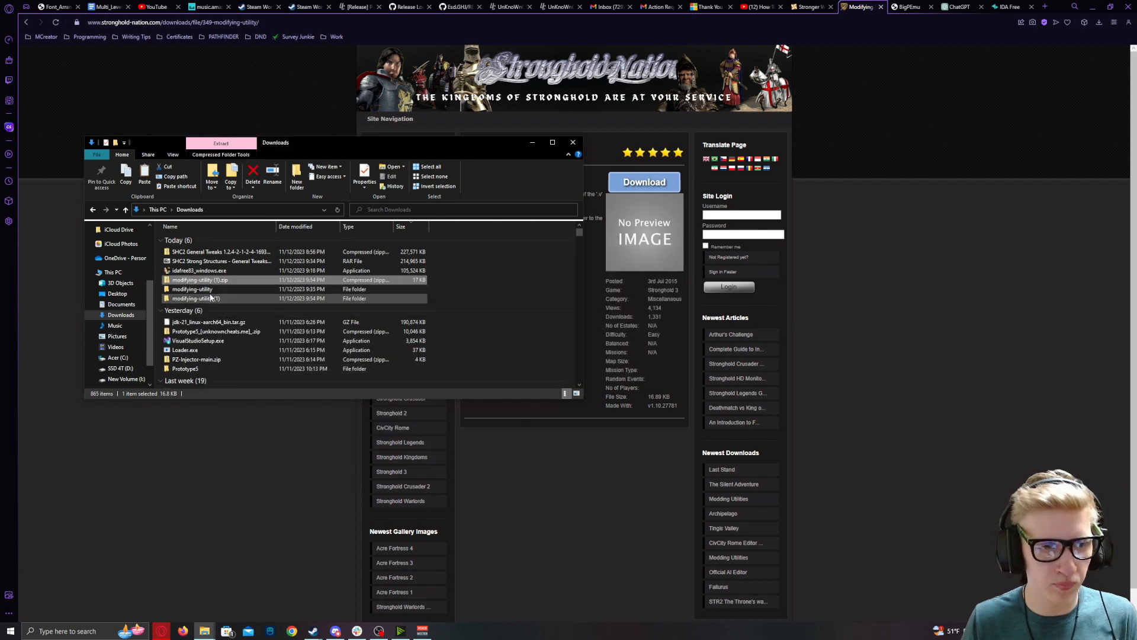
double_click(195, 298)
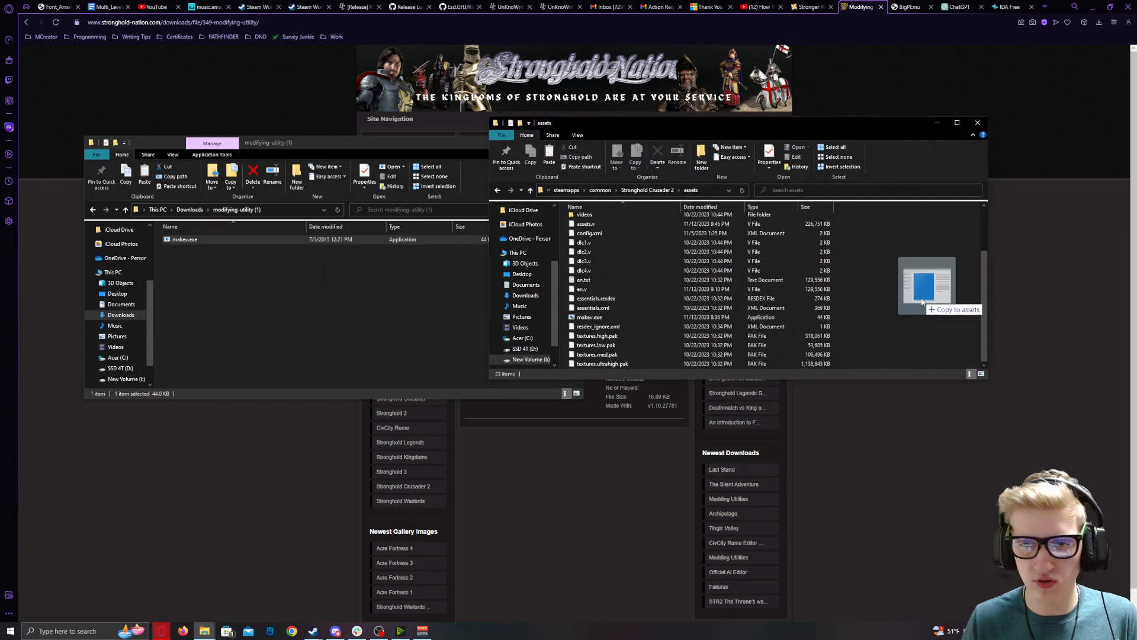
left_click(925, 283)
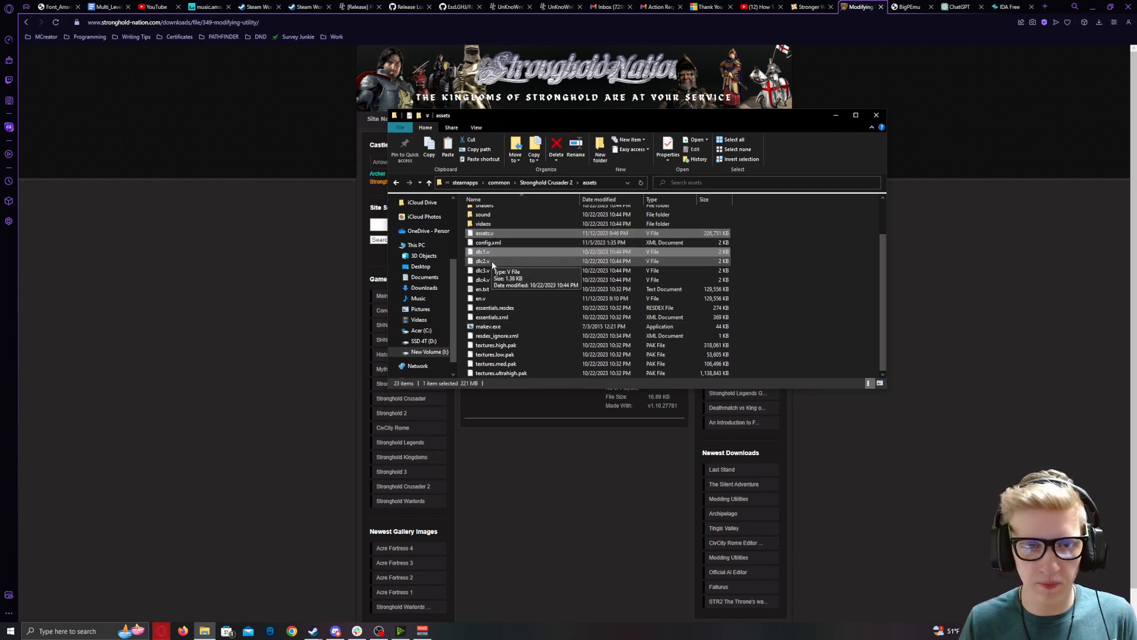
Step: Copy assets.v, the dlc files and en.v from the assets folder
left_click(481, 298)
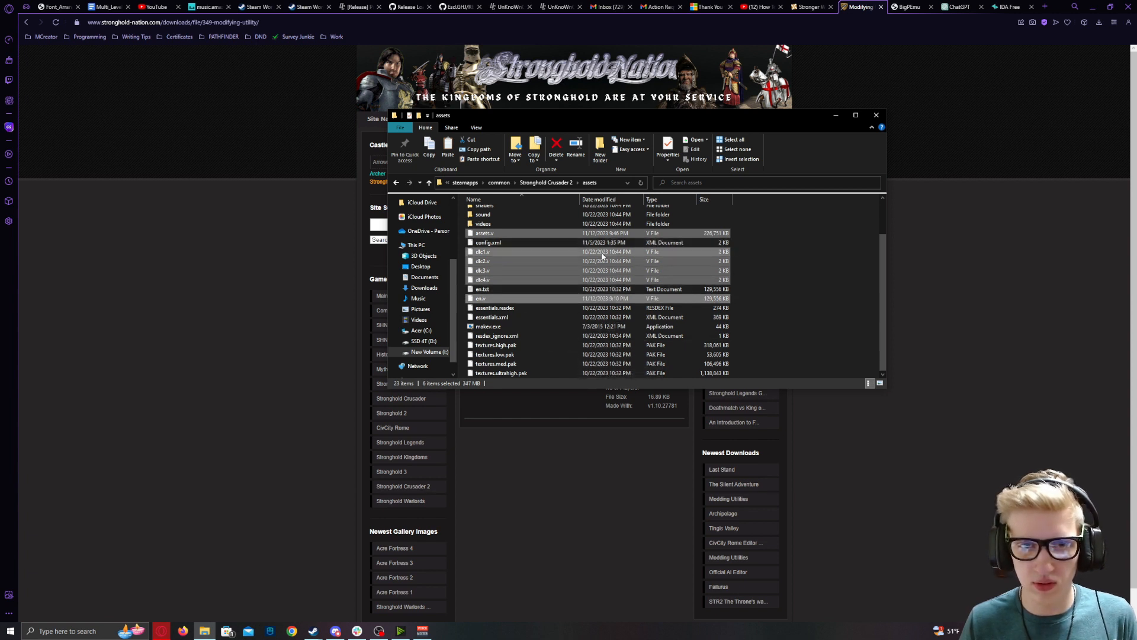
right_click(480, 298)
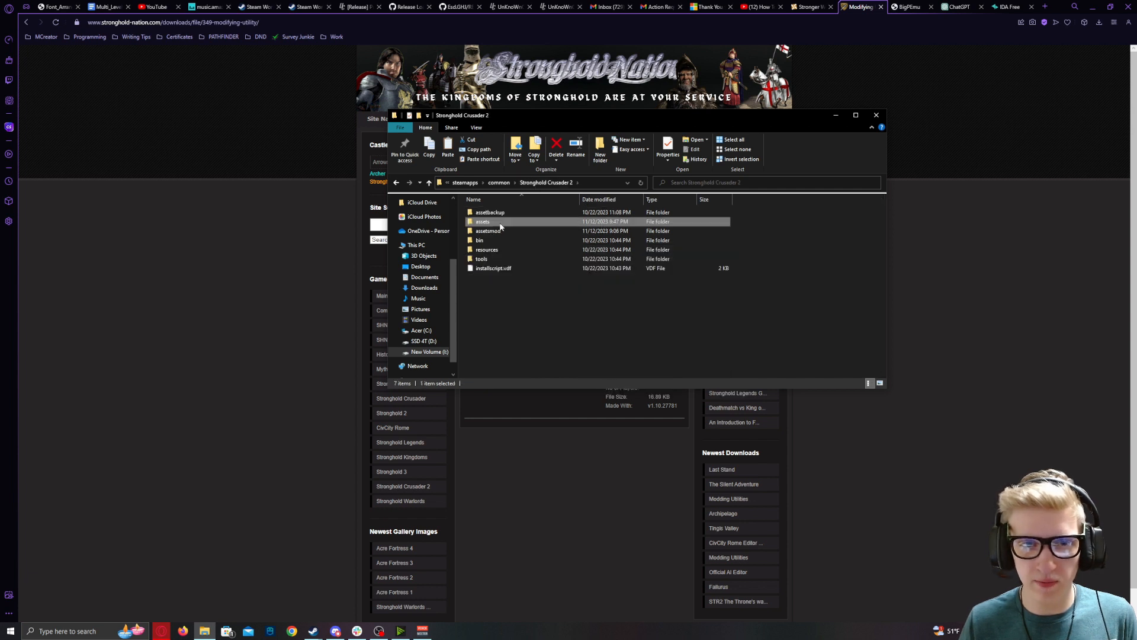
double_click(483, 222)
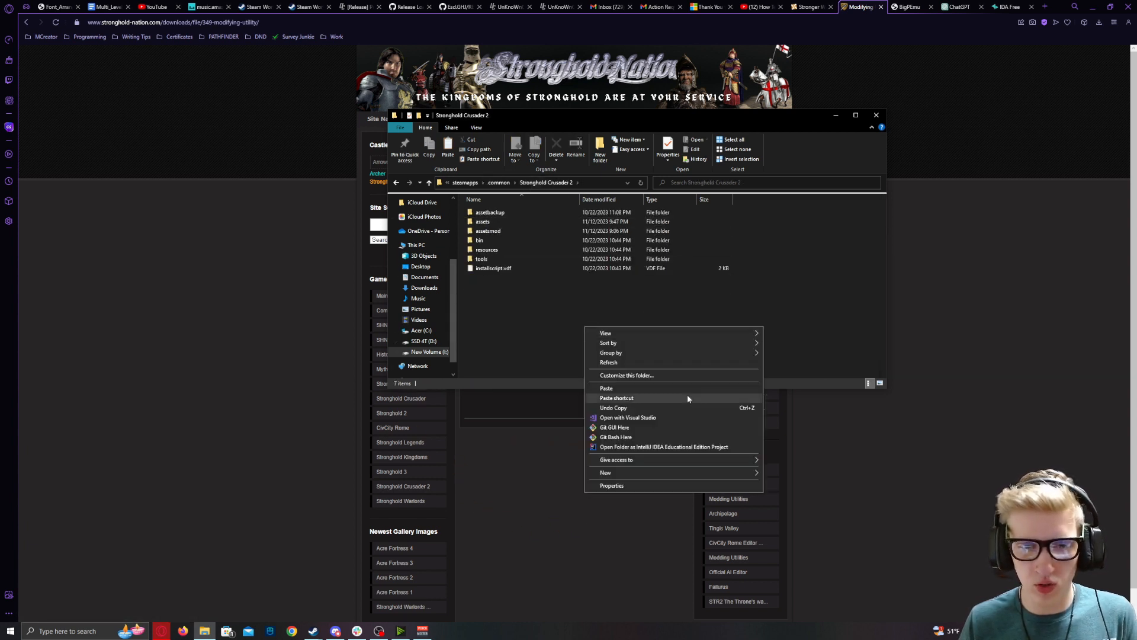
Step: Paste the six files into assetbackup, merging and replacing the older copies
left_click(605, 473)
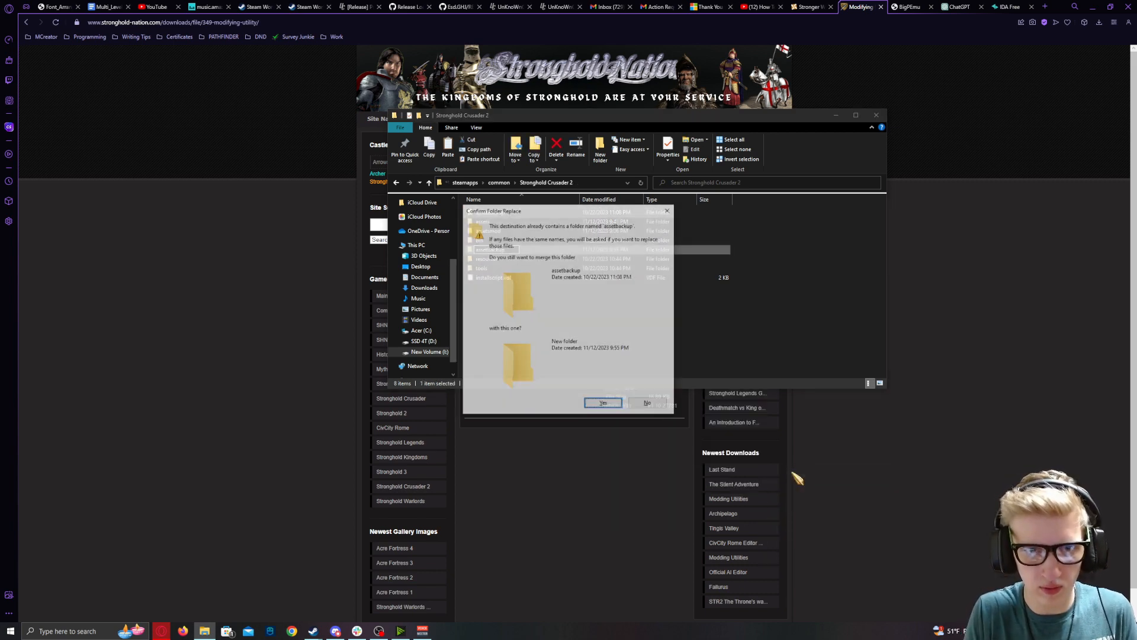
left_click(602, 403)
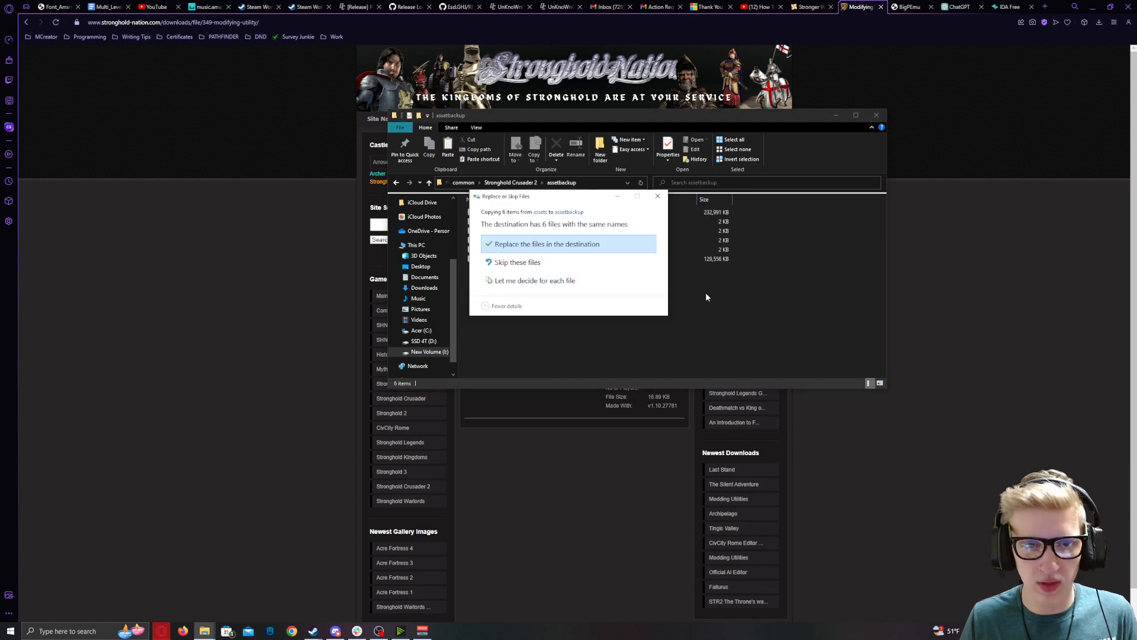
left_click(546, 244)
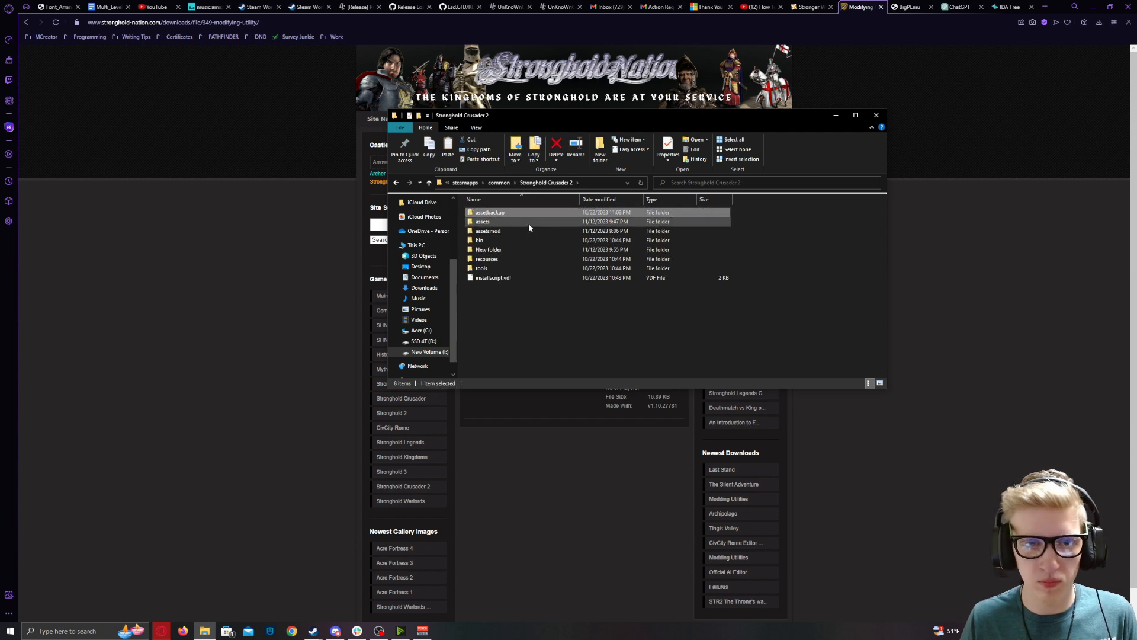
Step: Select assets.v in the assets folder and start renaming it
double_click(482, 221)
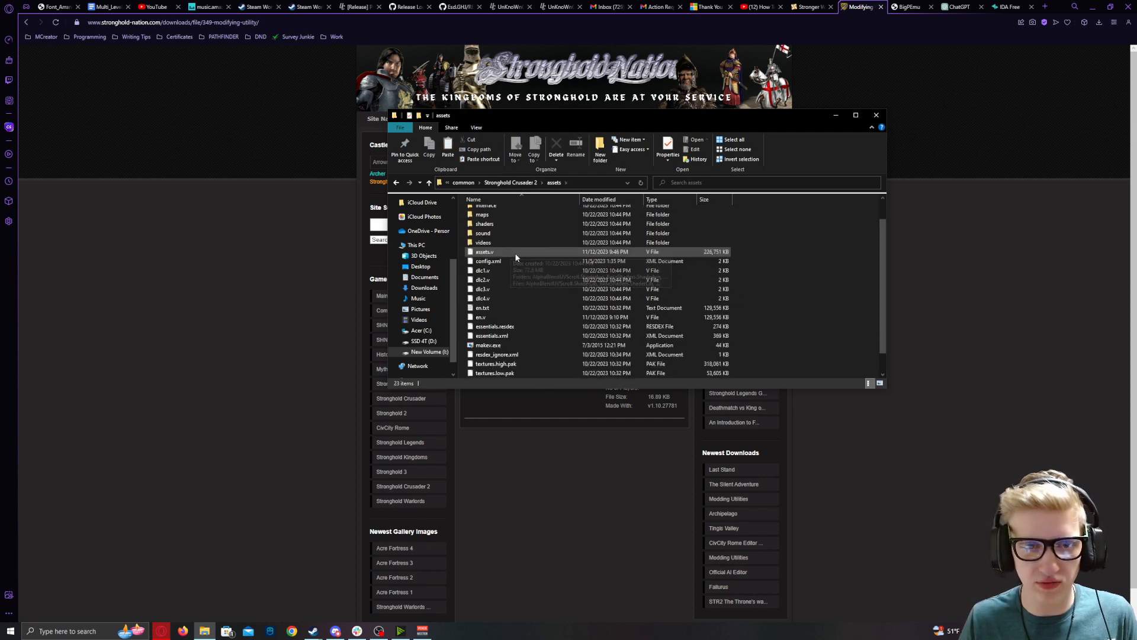
left_click(484, 233)
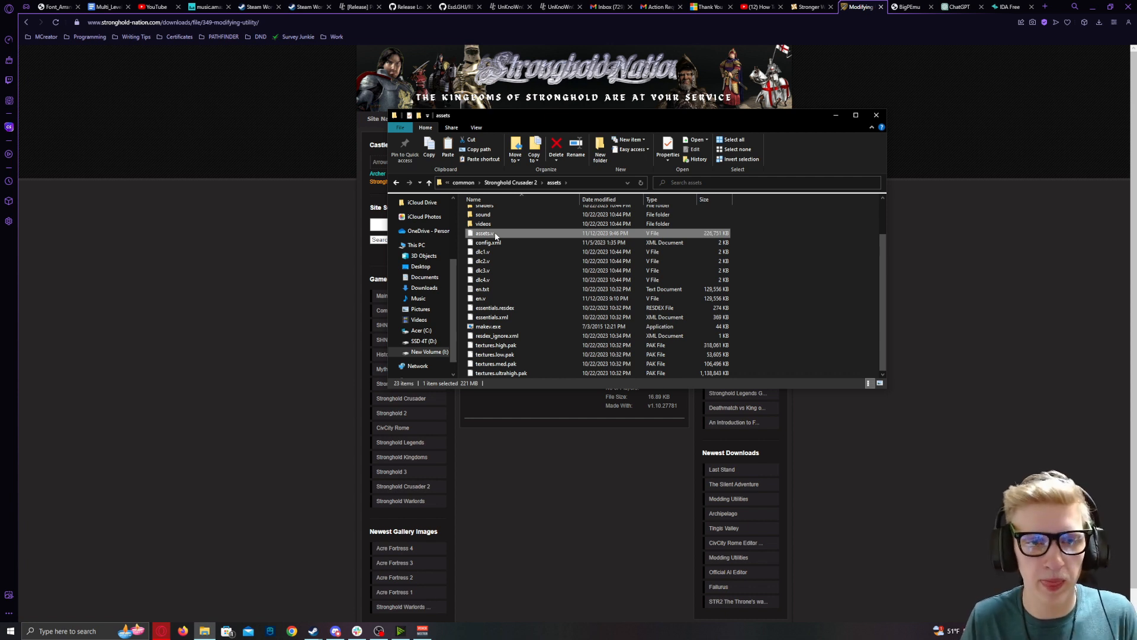
mouse_move(482, 232)
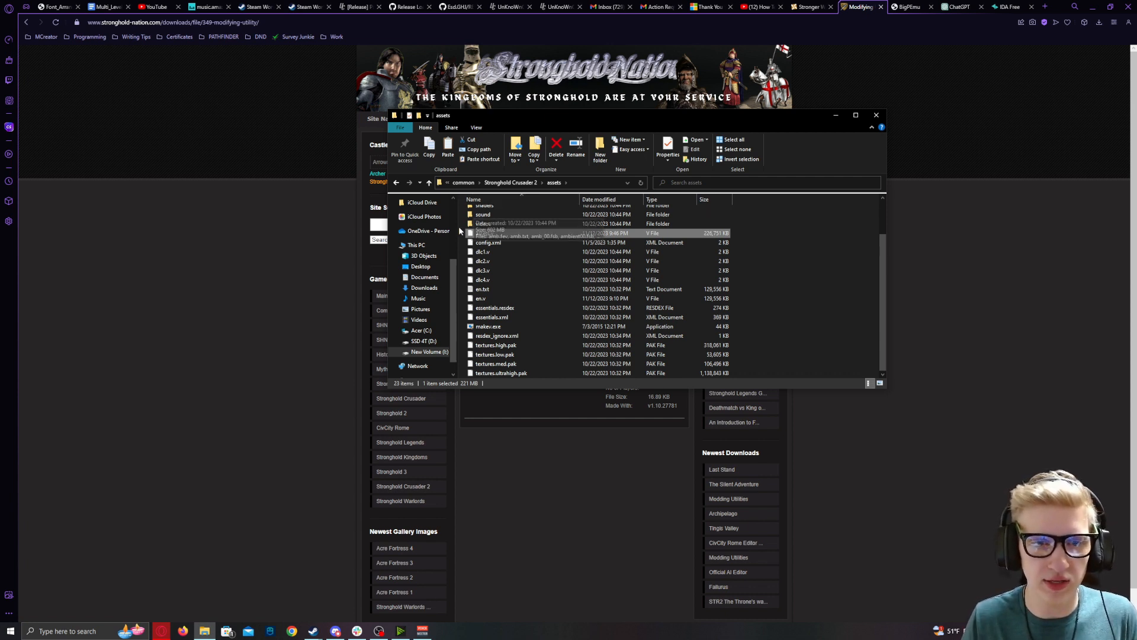
right_click(482, 233)
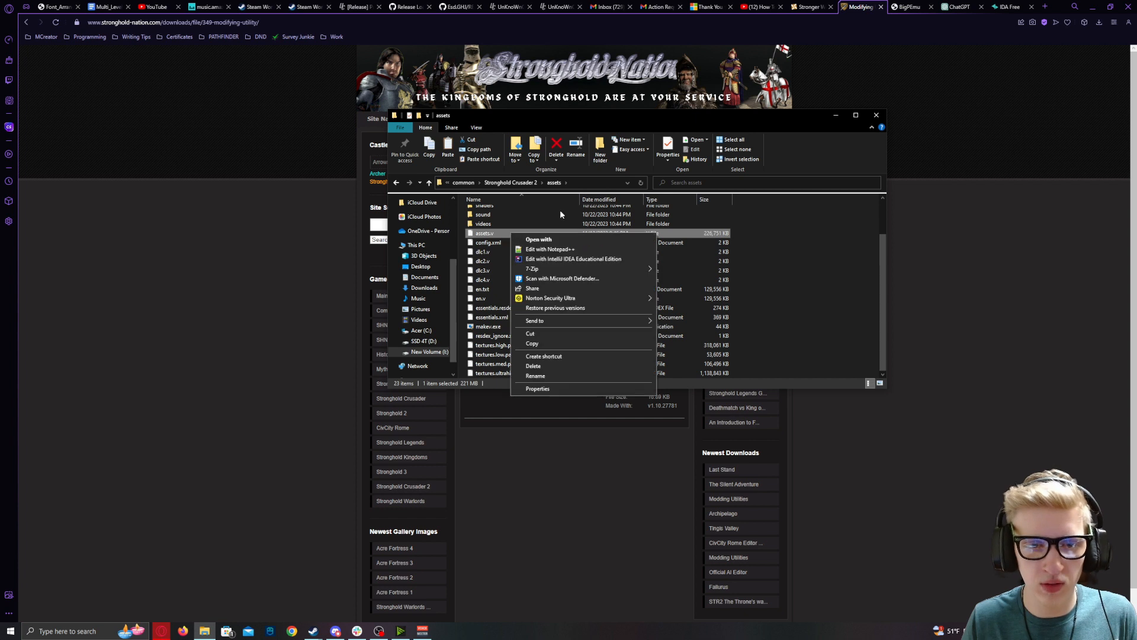
mouse_move(536, 375)
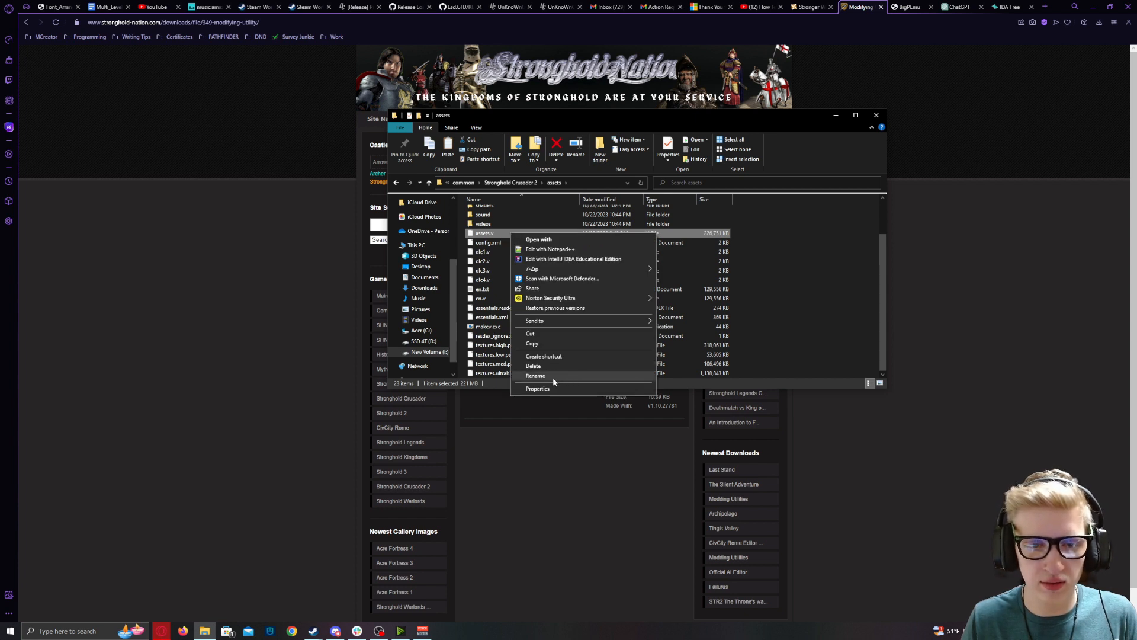
left_click(535, 375)
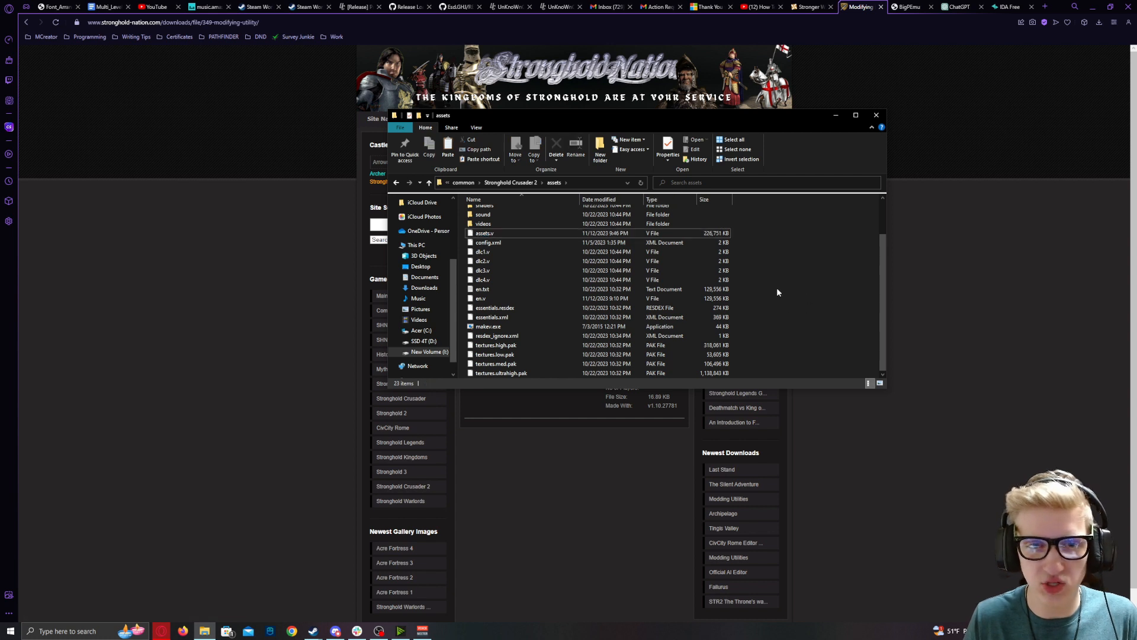
Step: Show file name extensions and confirm changing the assets file's extension
left_click(482, 289)
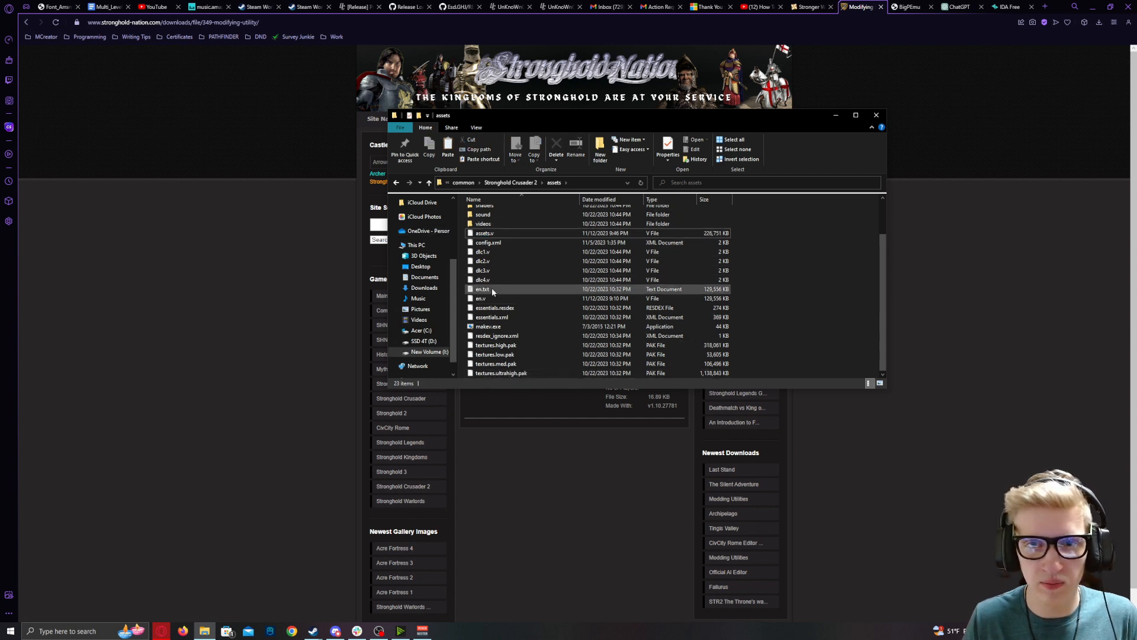
left_click(476, 128)
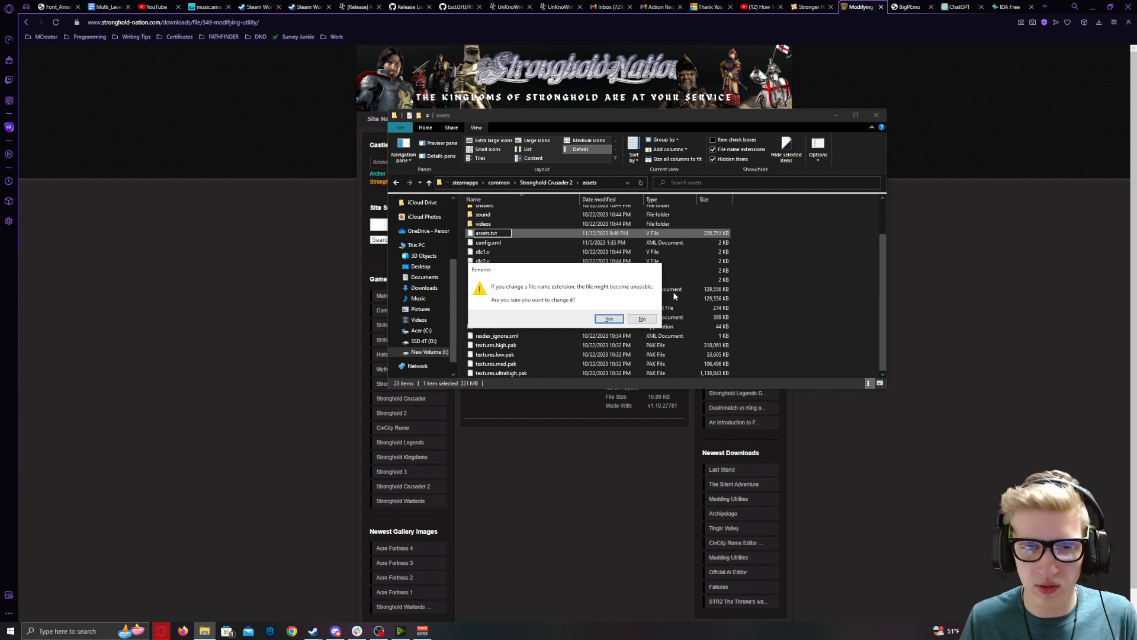
mouse_move(584, 345)
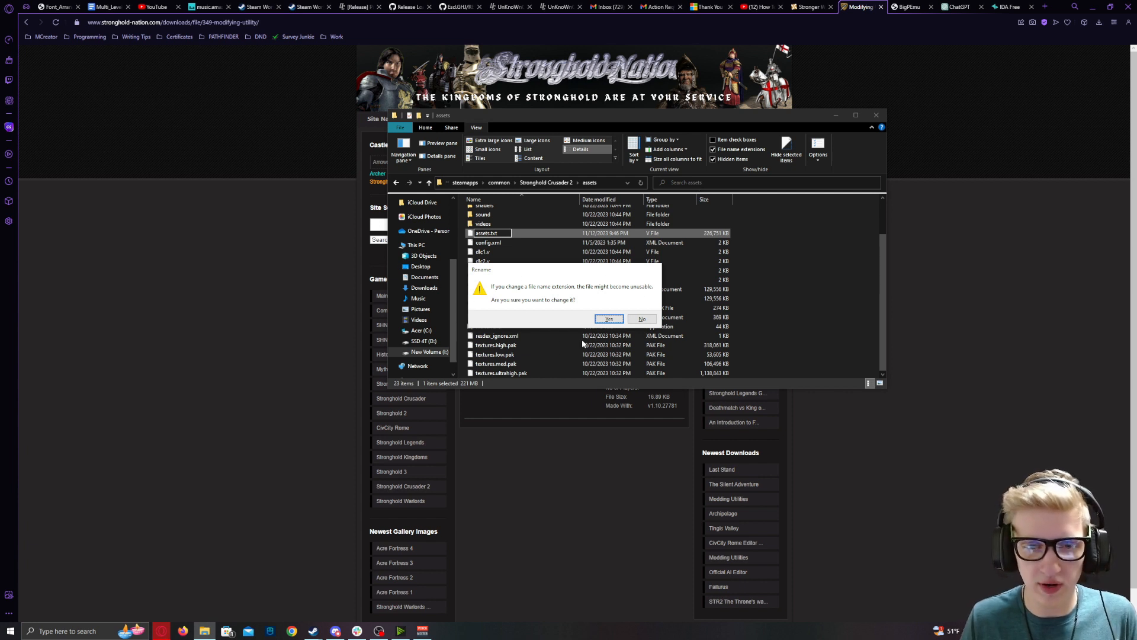
left_click(608, 318)
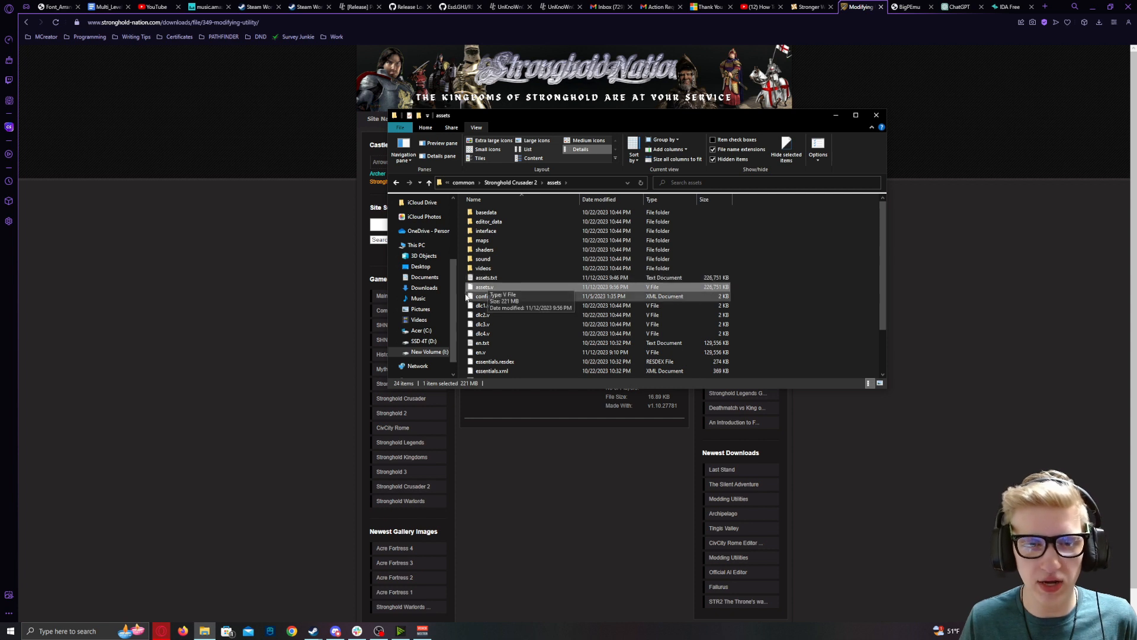
mouse_move(499, 290)
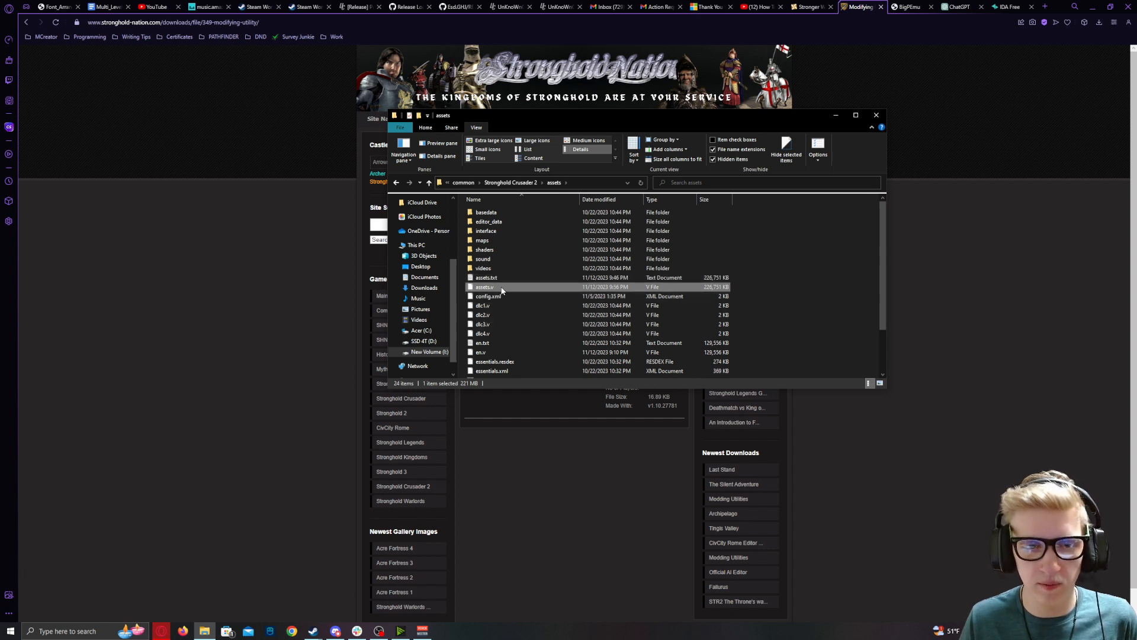
Step: Choose 7-Zip > Extract files... on the assets.v archive
right_click(485, 287)
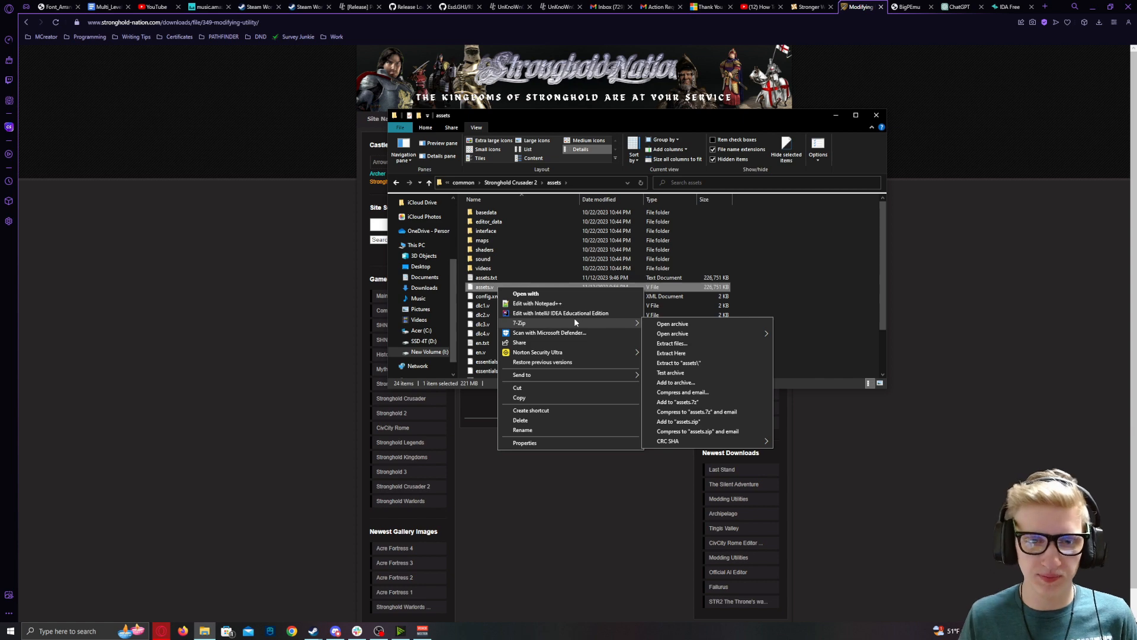
mouse_move(615, 330)
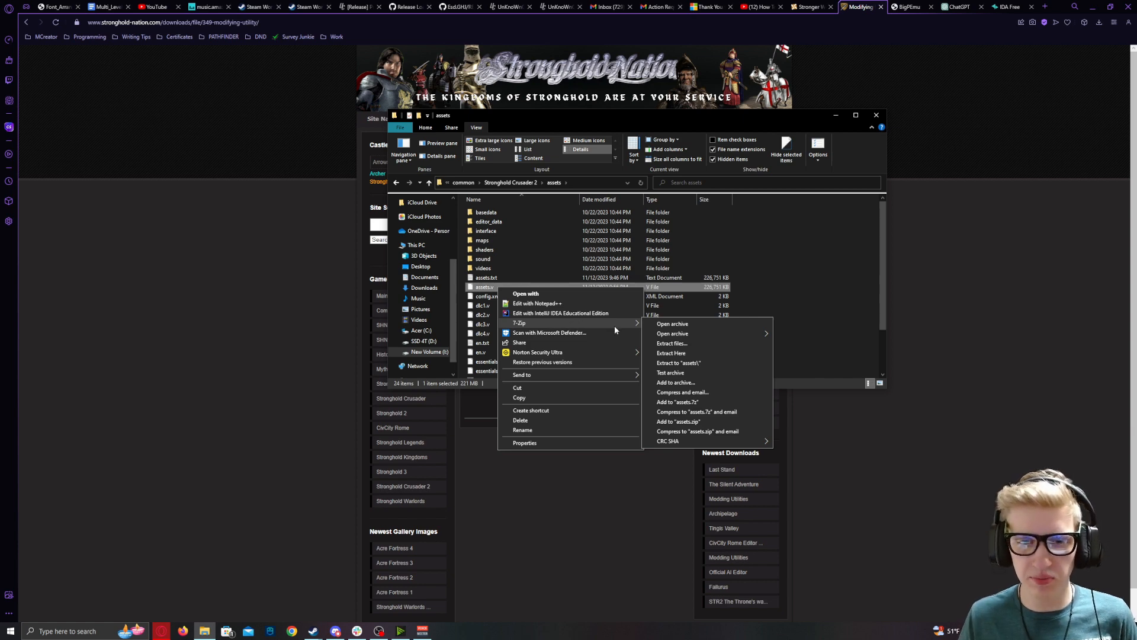
left_click(671, 344)
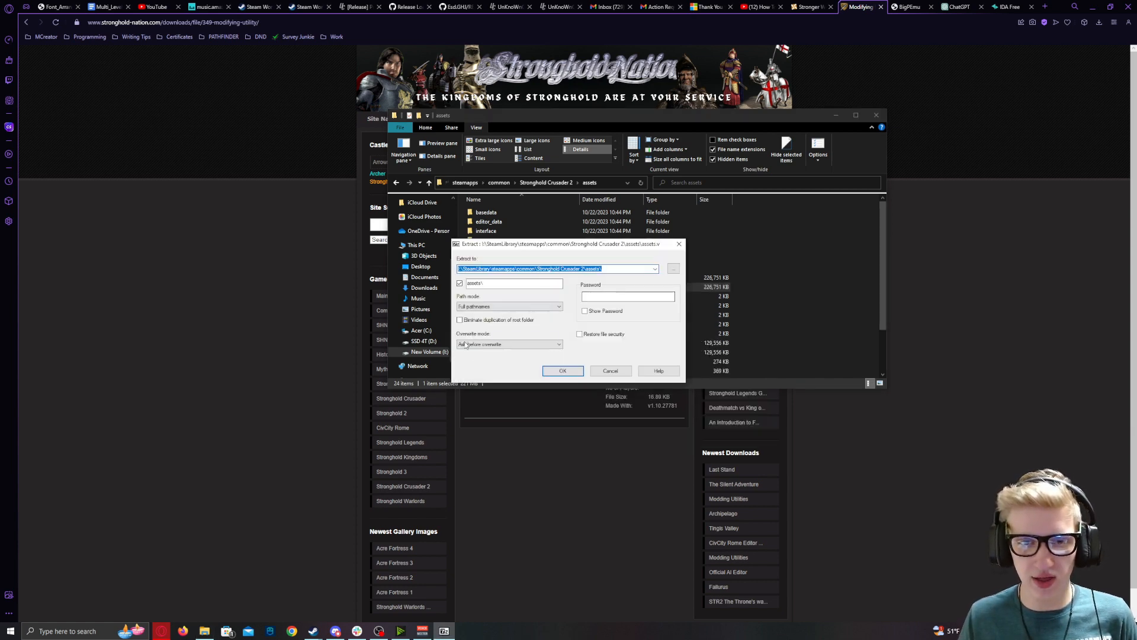
Step: Unpack assets.v into the default assets destination folder with OK
left_click(562, 371)
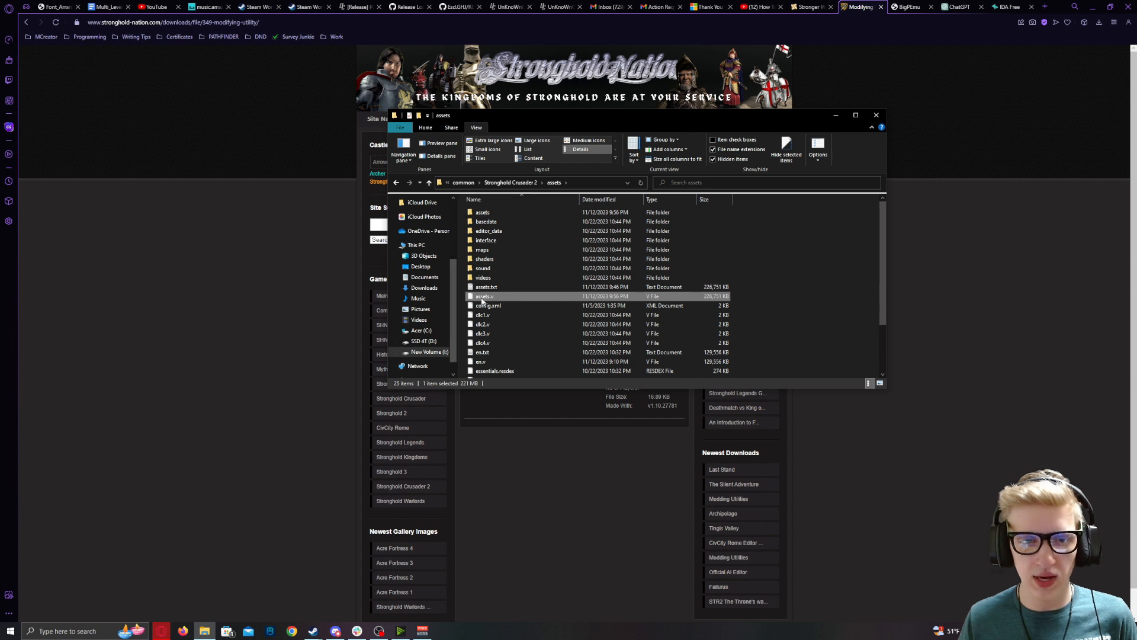
Step: Enter the extracted assets folder and edit rules.xml with Notepad++
left_click(482, 212)
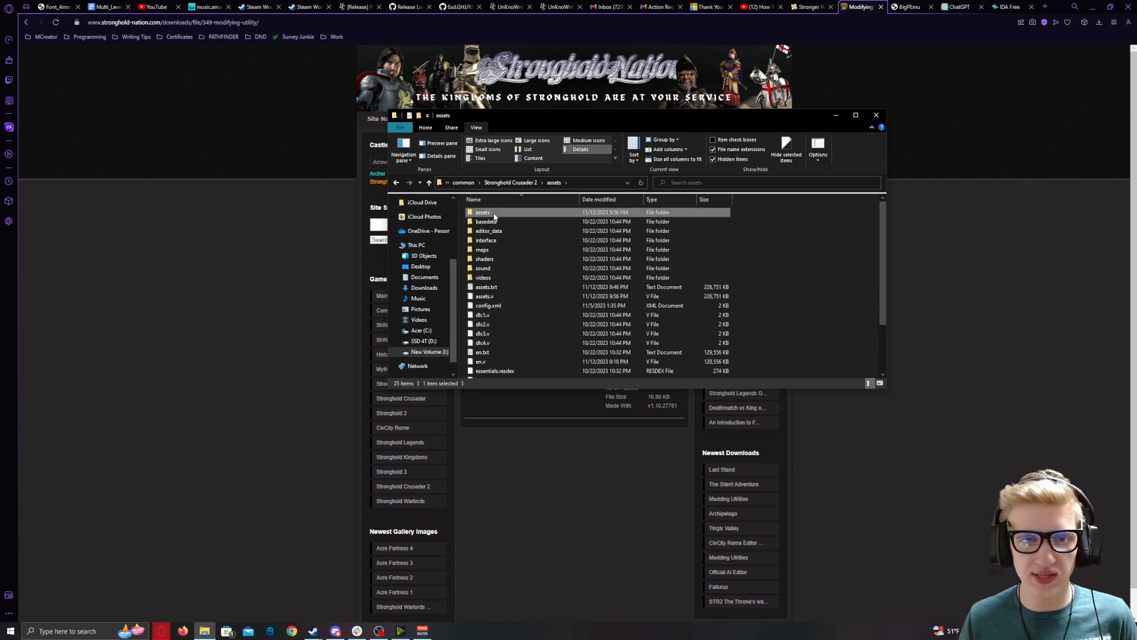
double_click(482, 212)
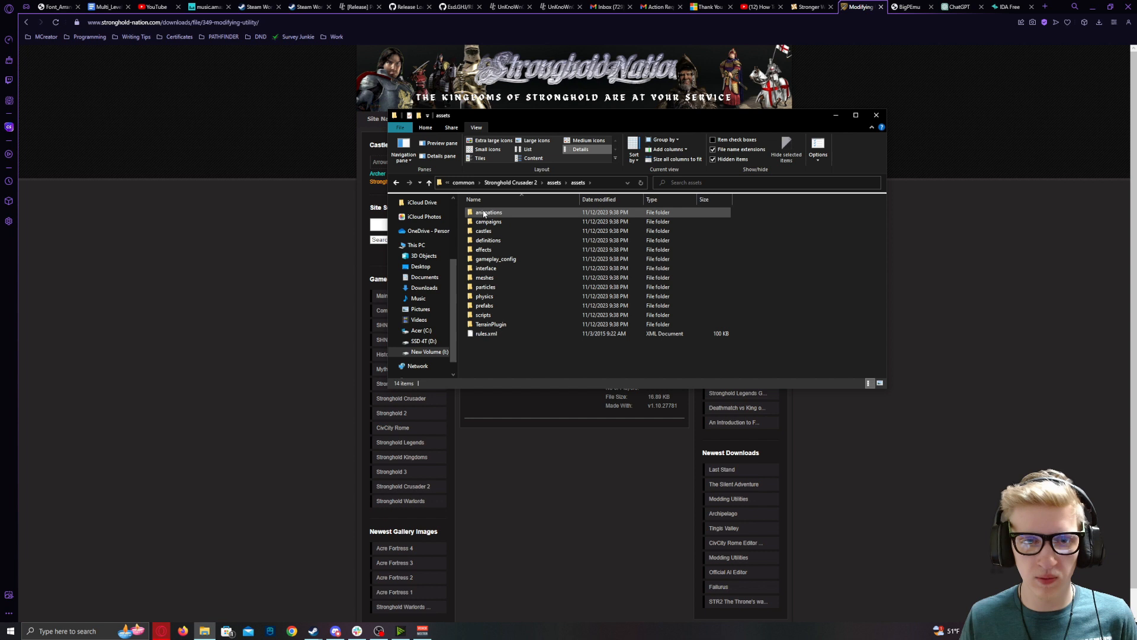
left_click(485, 333)
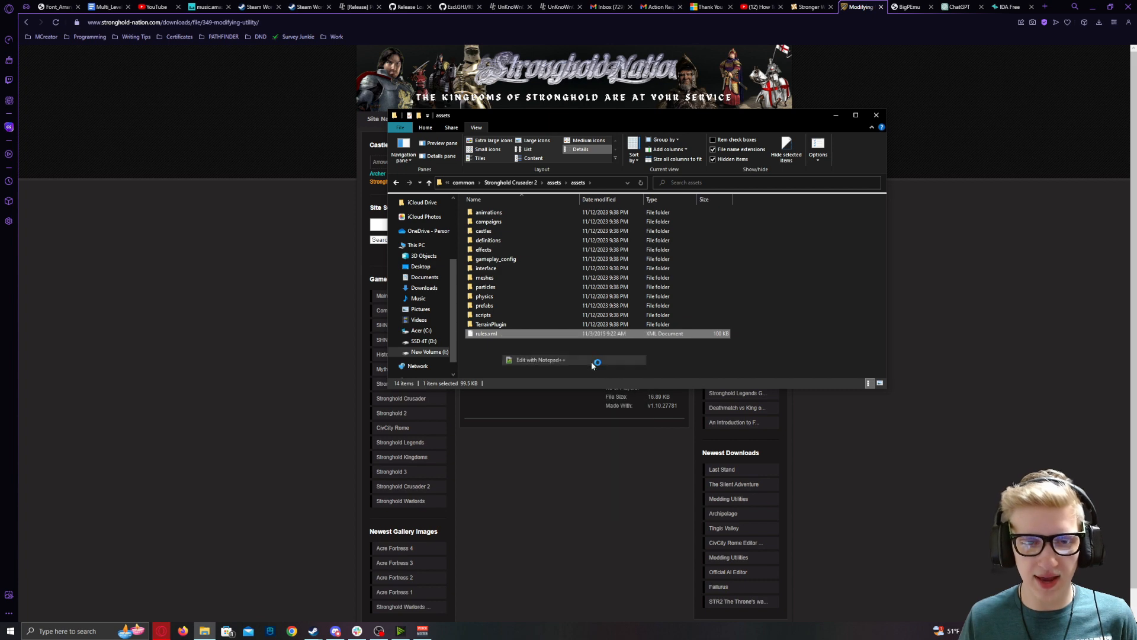
left_click(540, 359)
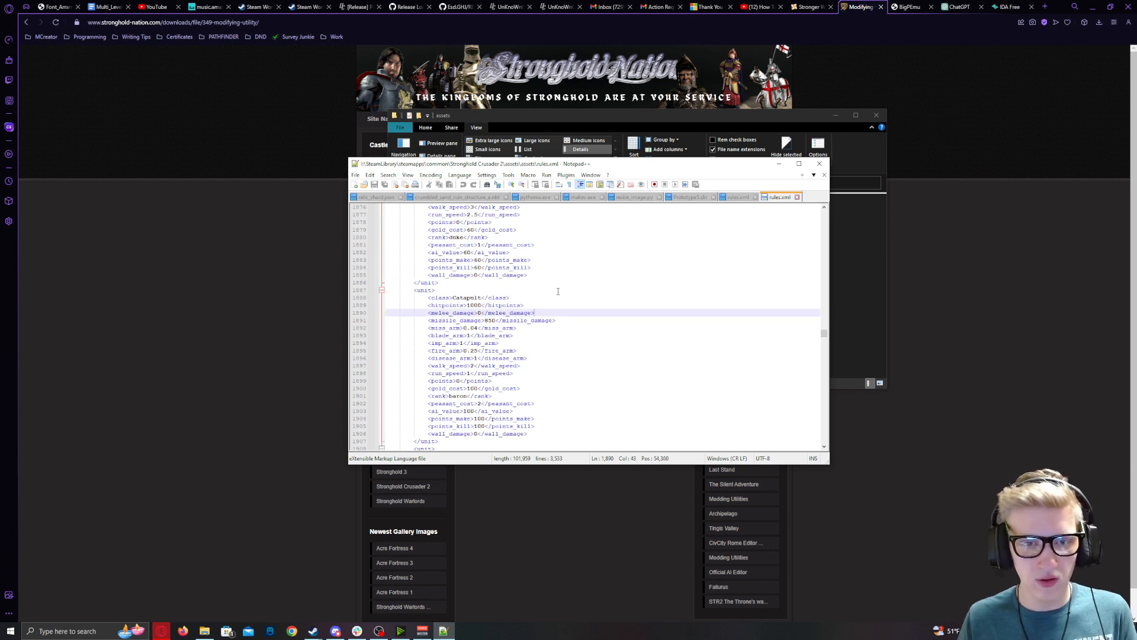
Step: Find the Catapult entry and set its <gold_cost> to 0
key("ctrl+f")
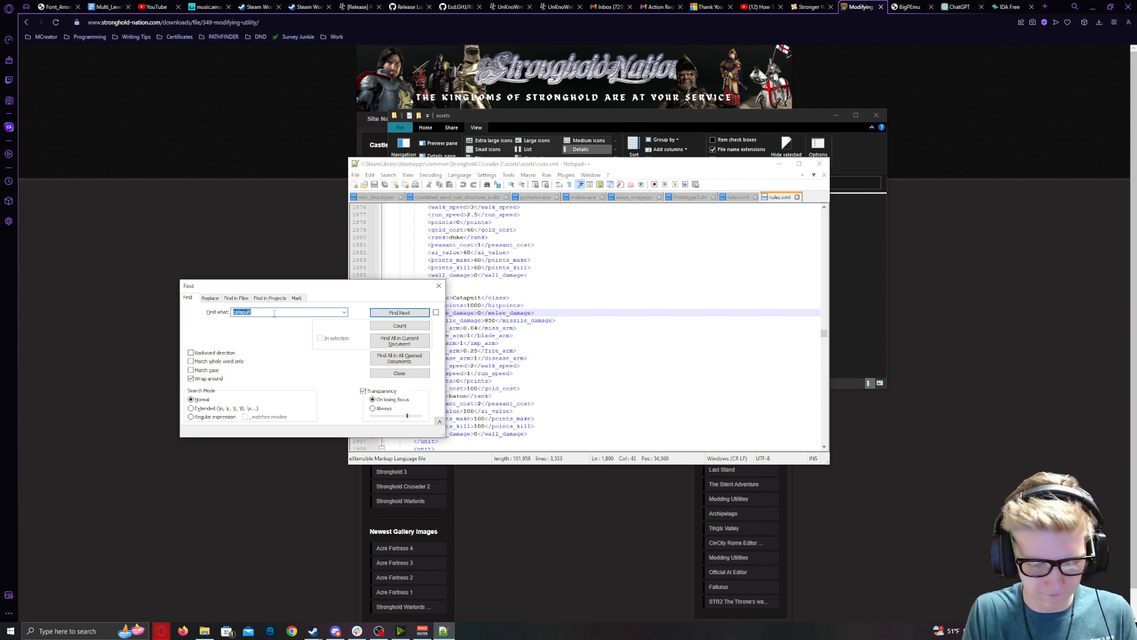
left_click(399, 312)
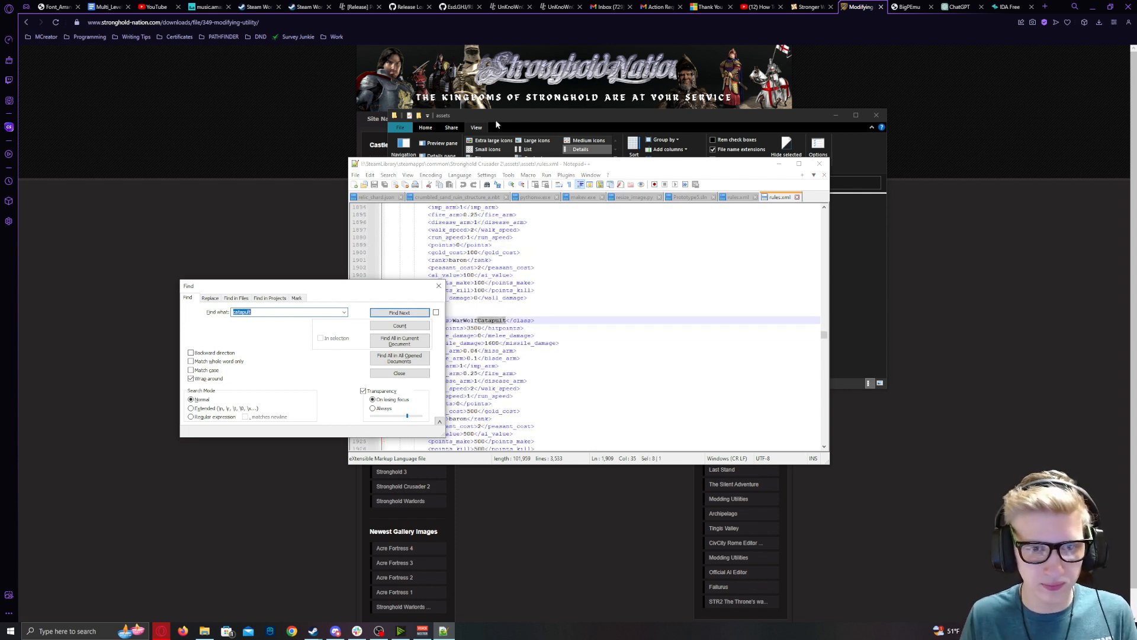
left_click(399, 312)
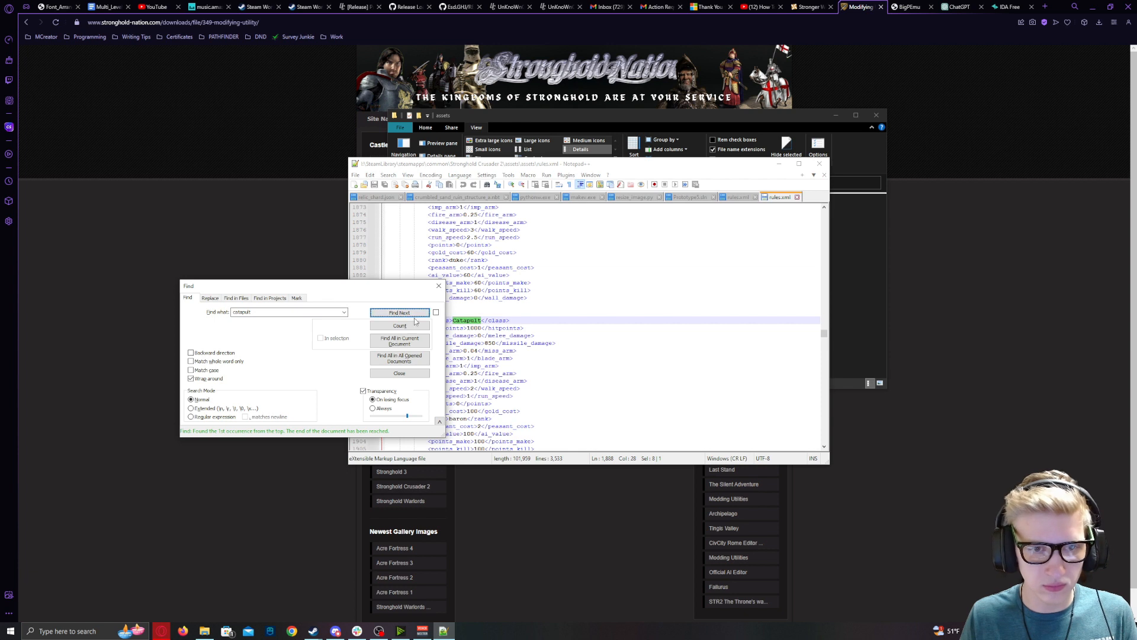
left_click(399, 373)
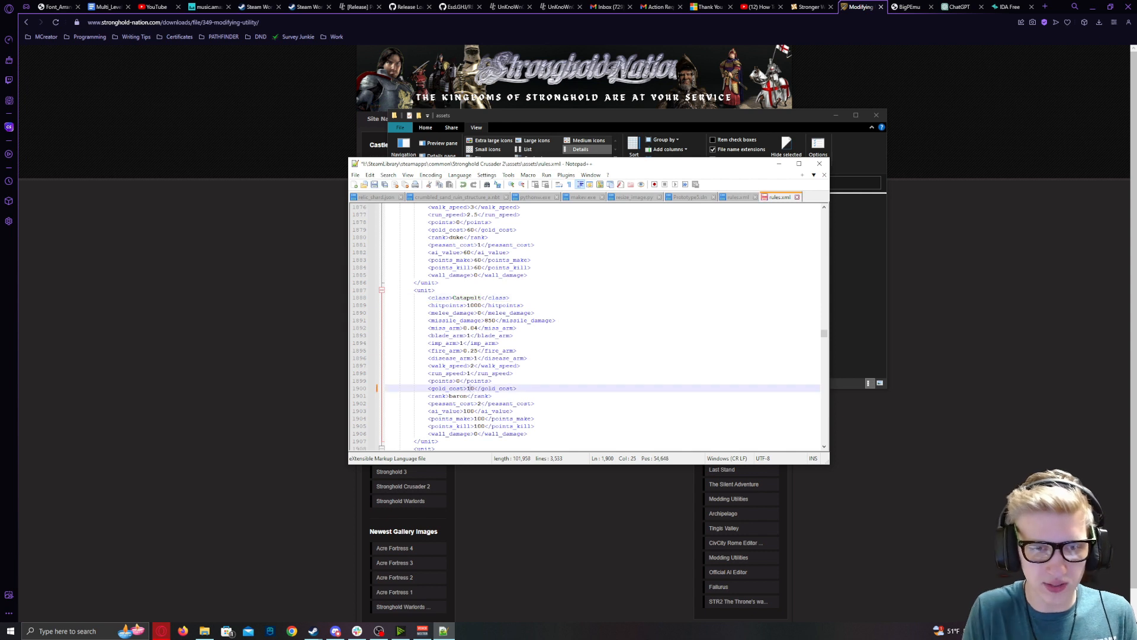
key("backspace")
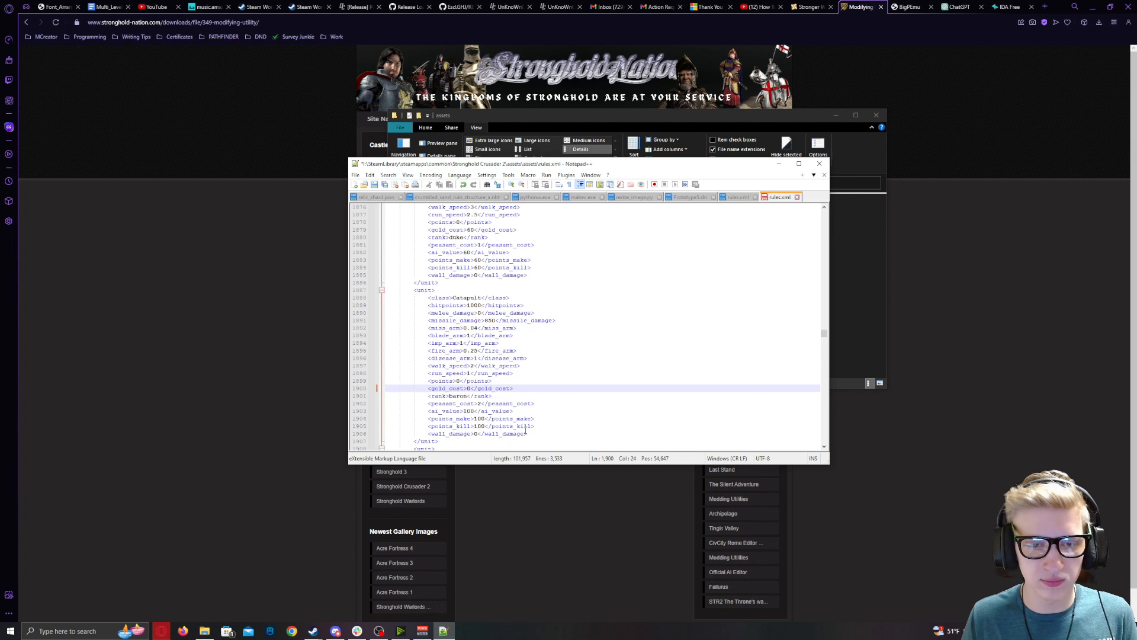
Step: Save rules.xml and close it, returning to the assets folder
left_click(526, 433)
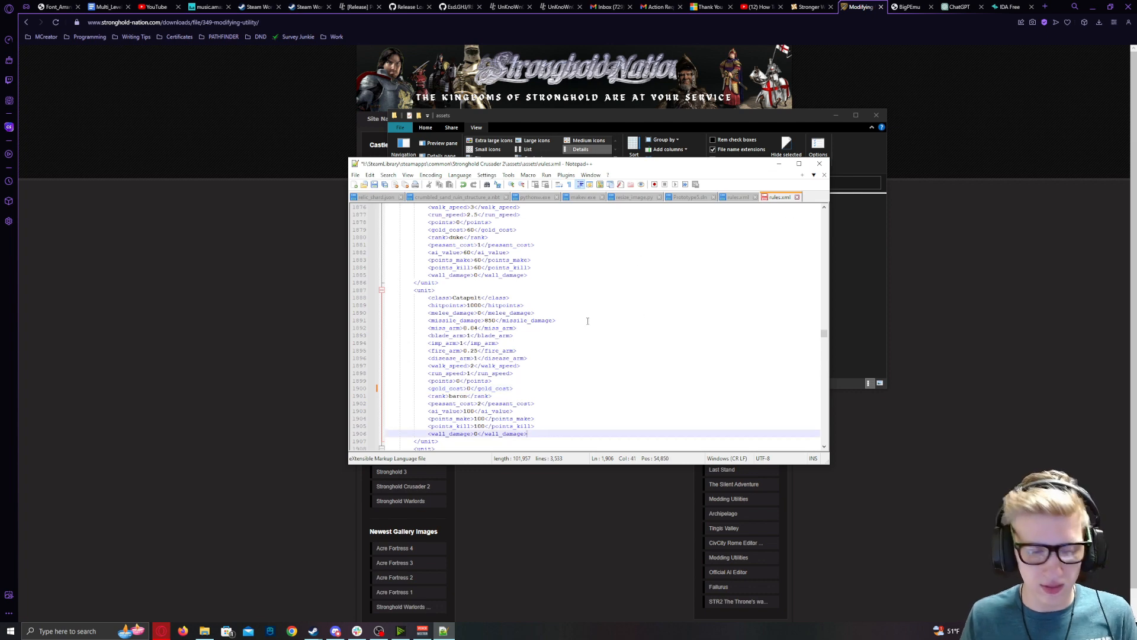
left_click(356, 175)
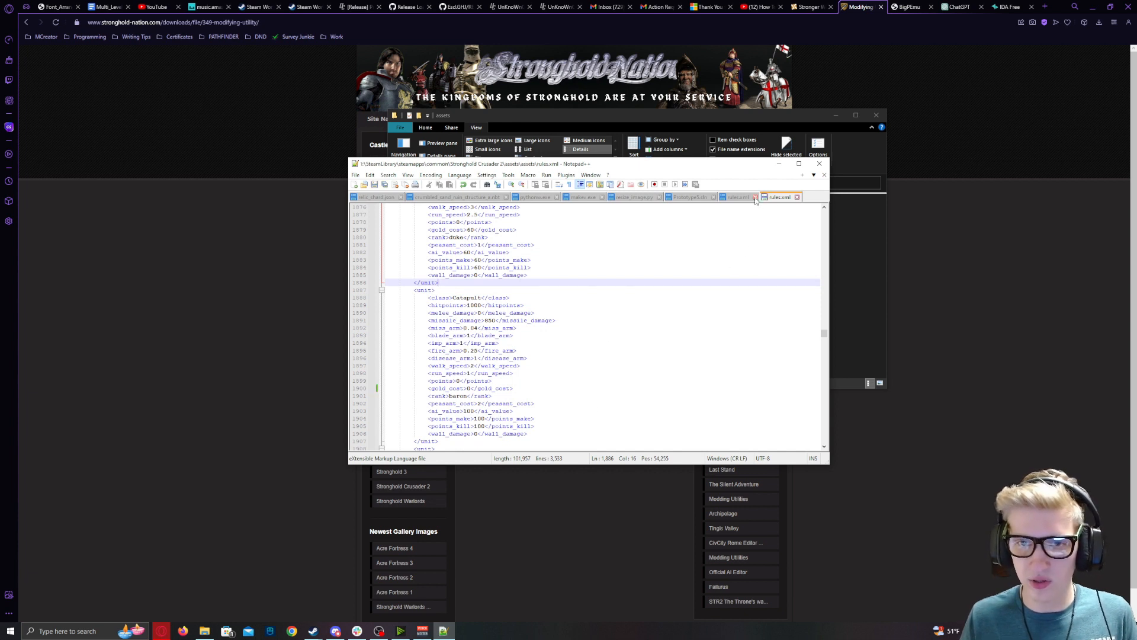
left_click(376, 197)
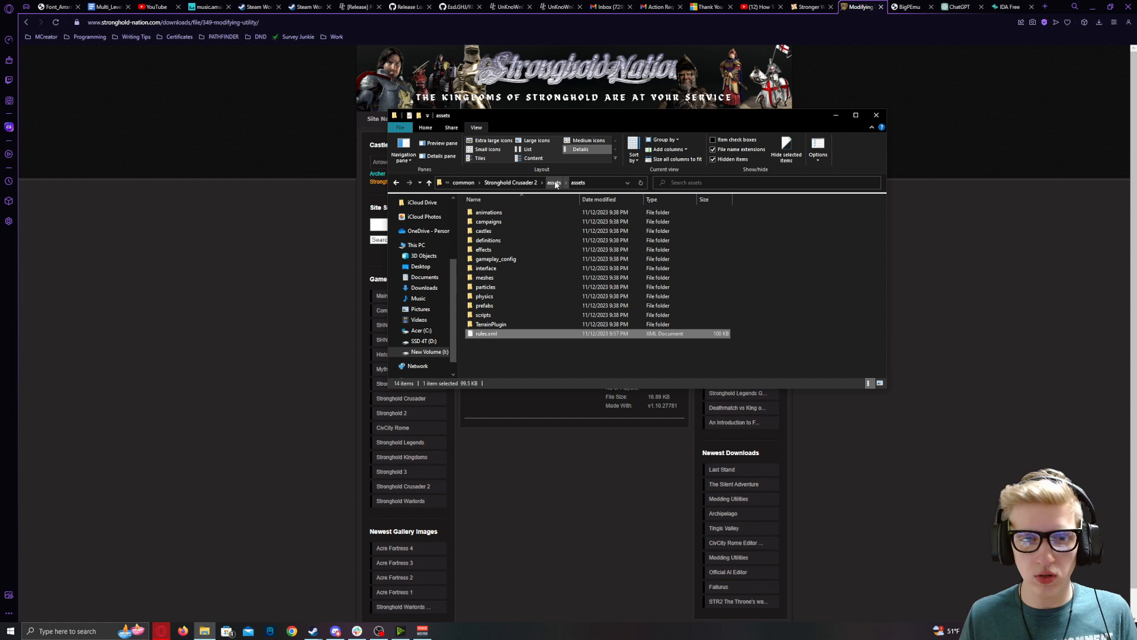
Step: Select all extracted asset contents and compress them into a new assets.zip with 7-Zip
key("ctrl+a")
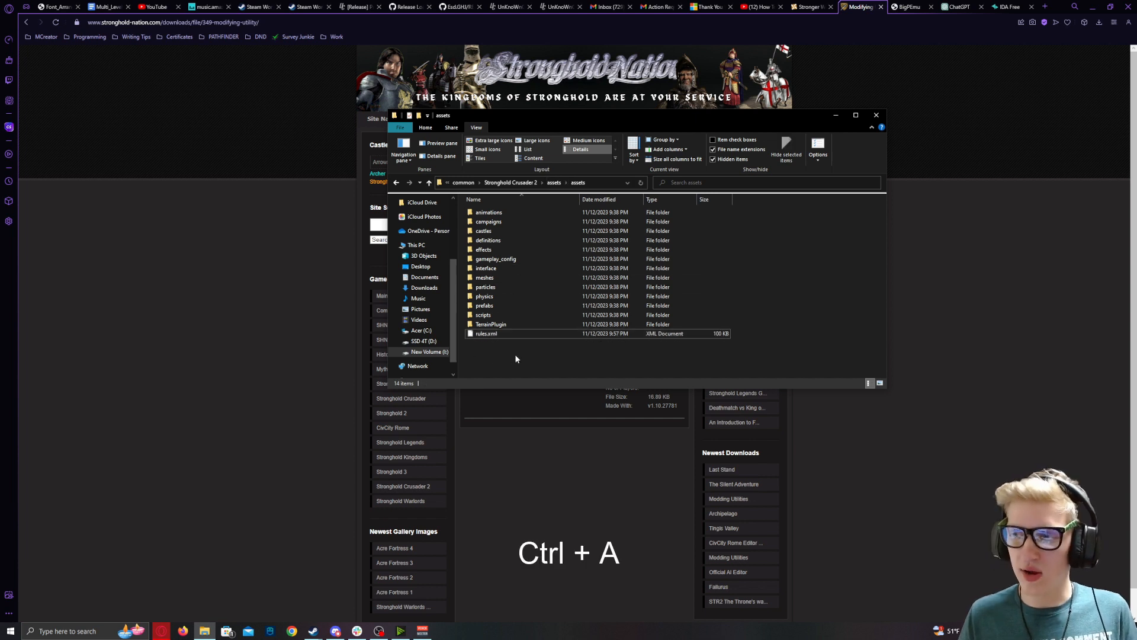
key("ctrl+a")
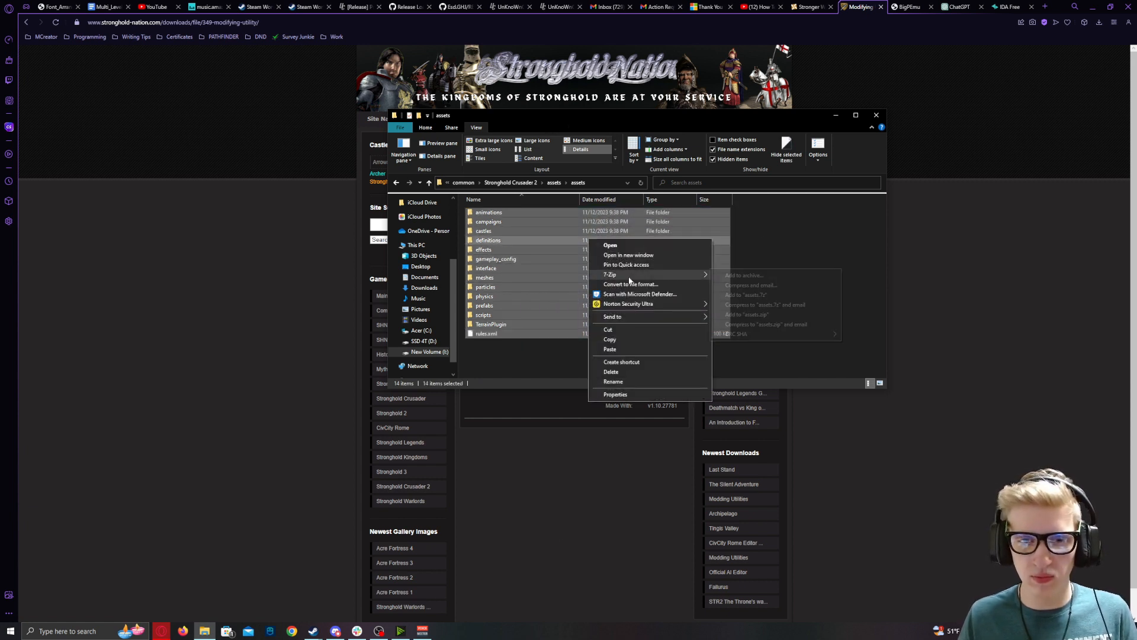
mouse_move(610, 273)
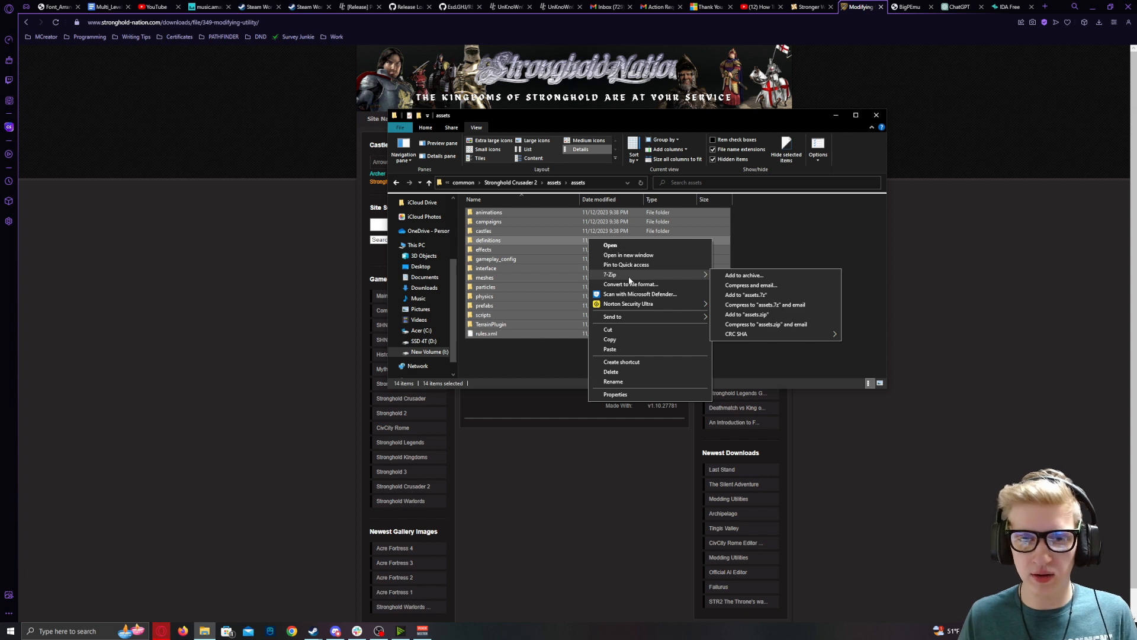
mouse_move(747, 314)
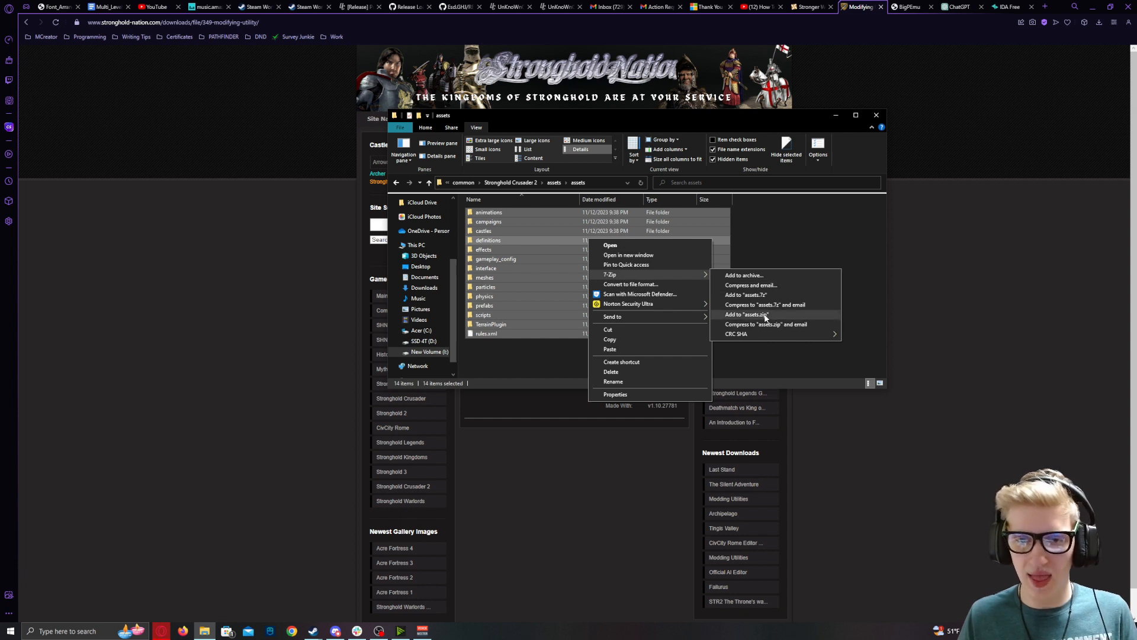
left_click(744, 312)
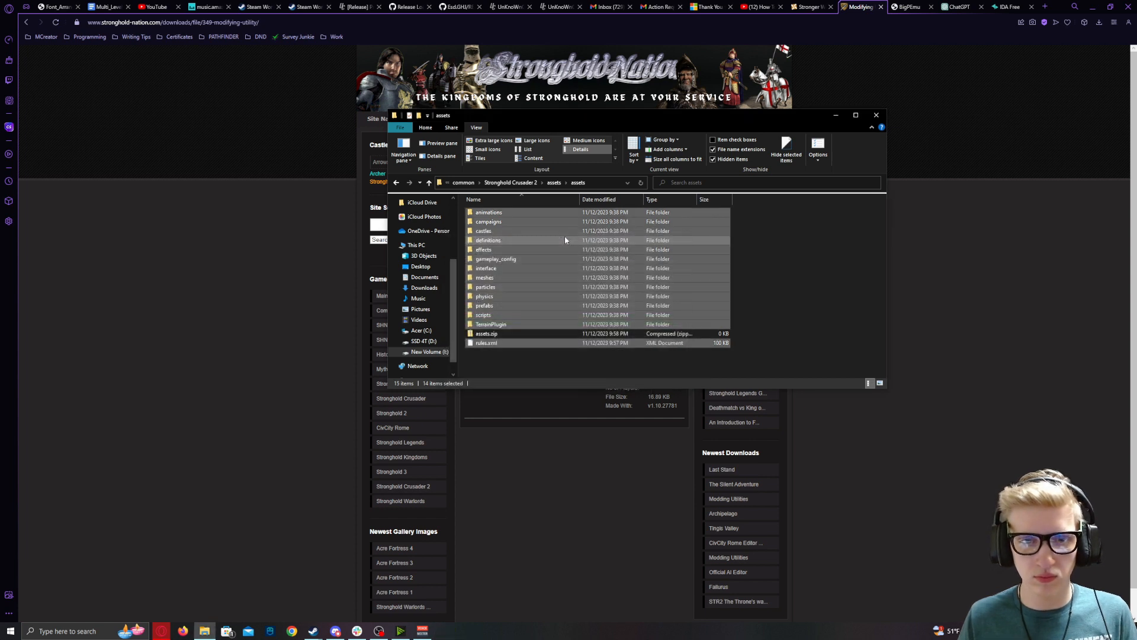
Step: Delete the extracted assets folder, assets.txt and the old assets.v
left_click(485, 334)
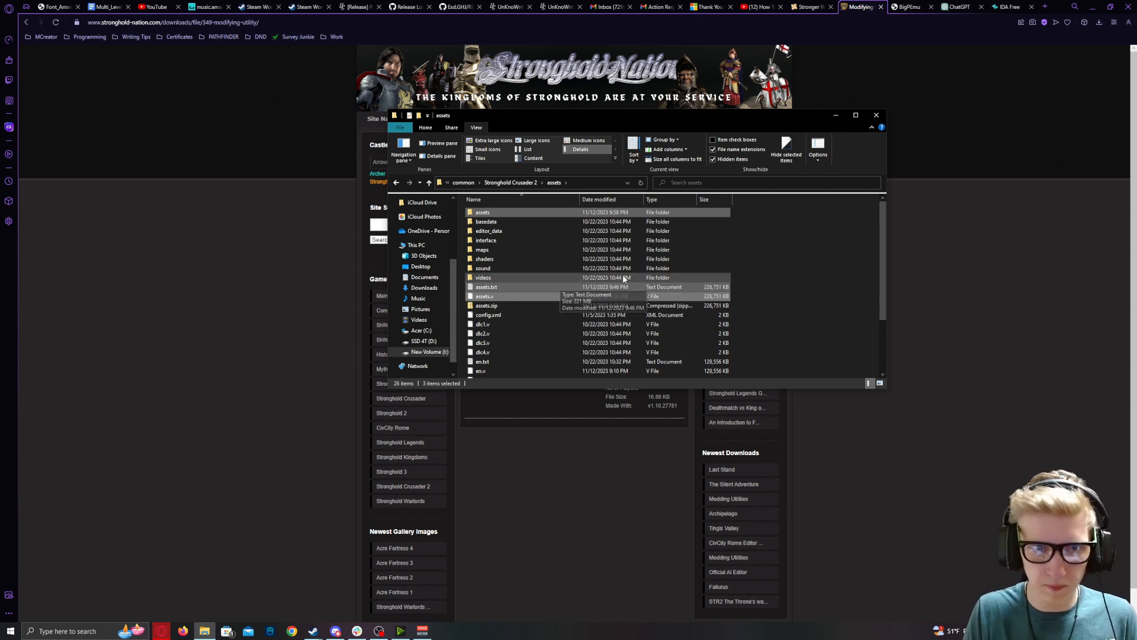
key("Delete")
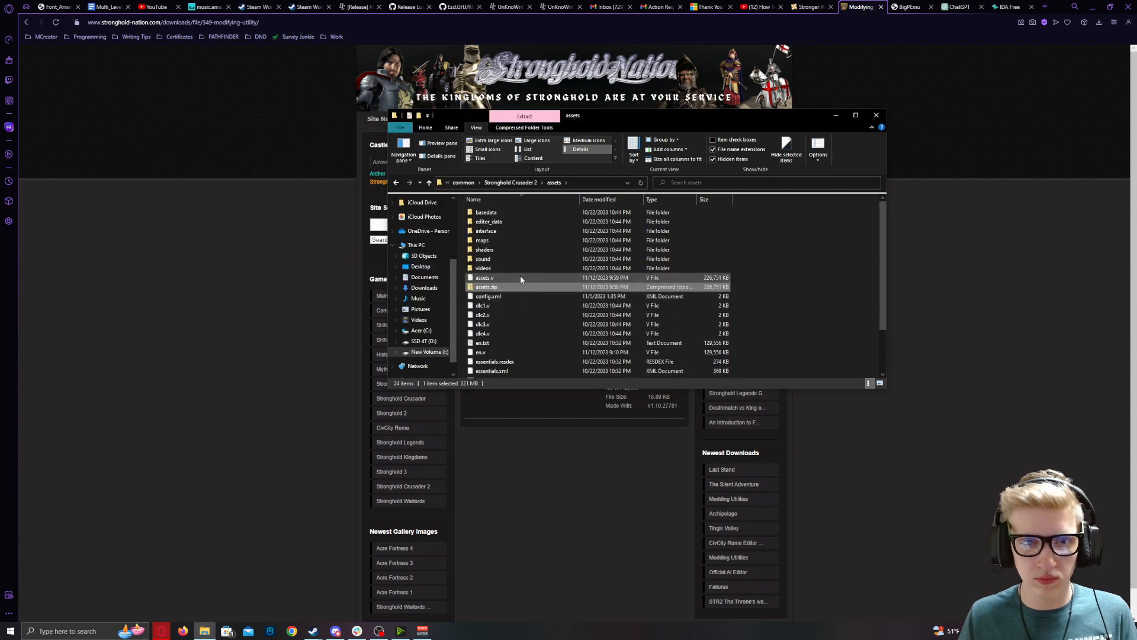
right_click(484, 277)
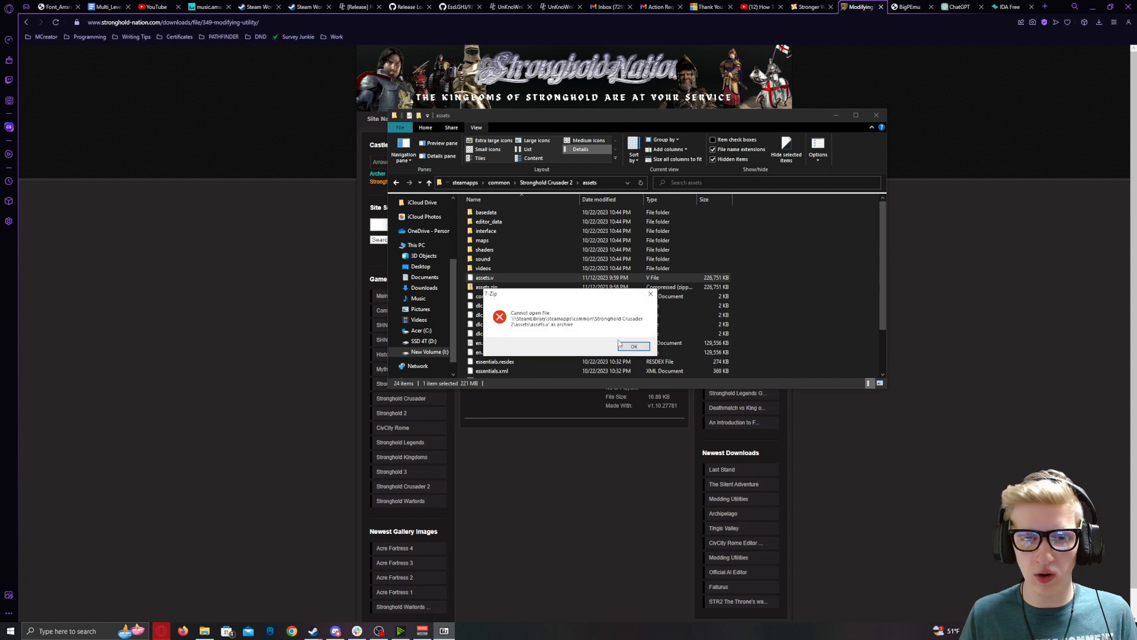
left_click(632, 344)
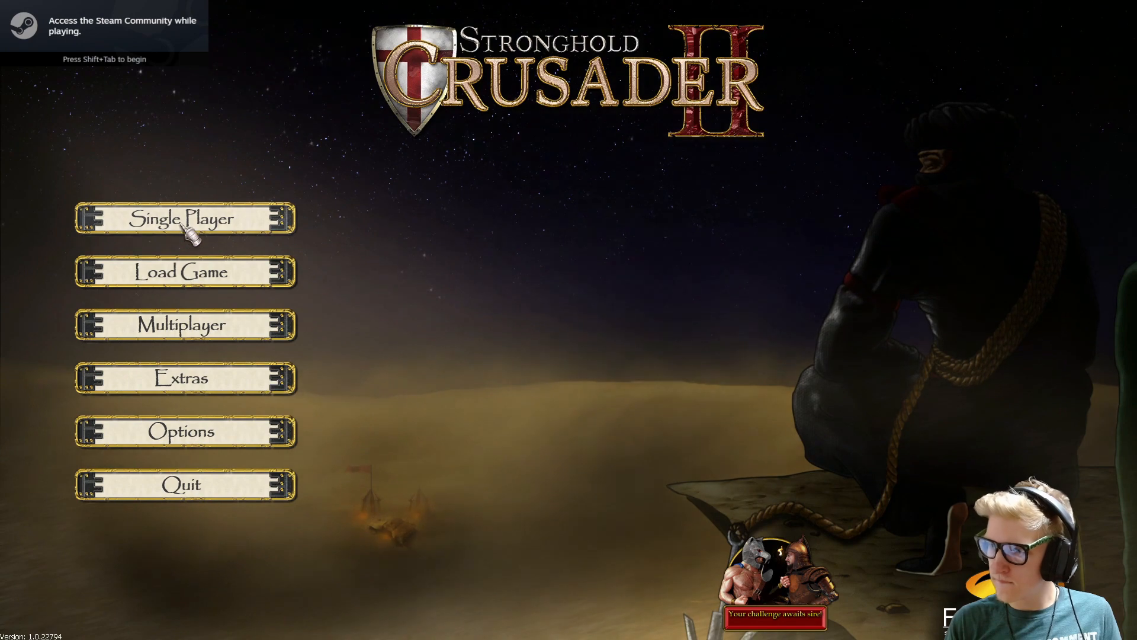
Step: Start the Thorn in Your Side Skirmish Trails match against The Slave King from Single Player
left_click(183, 218)
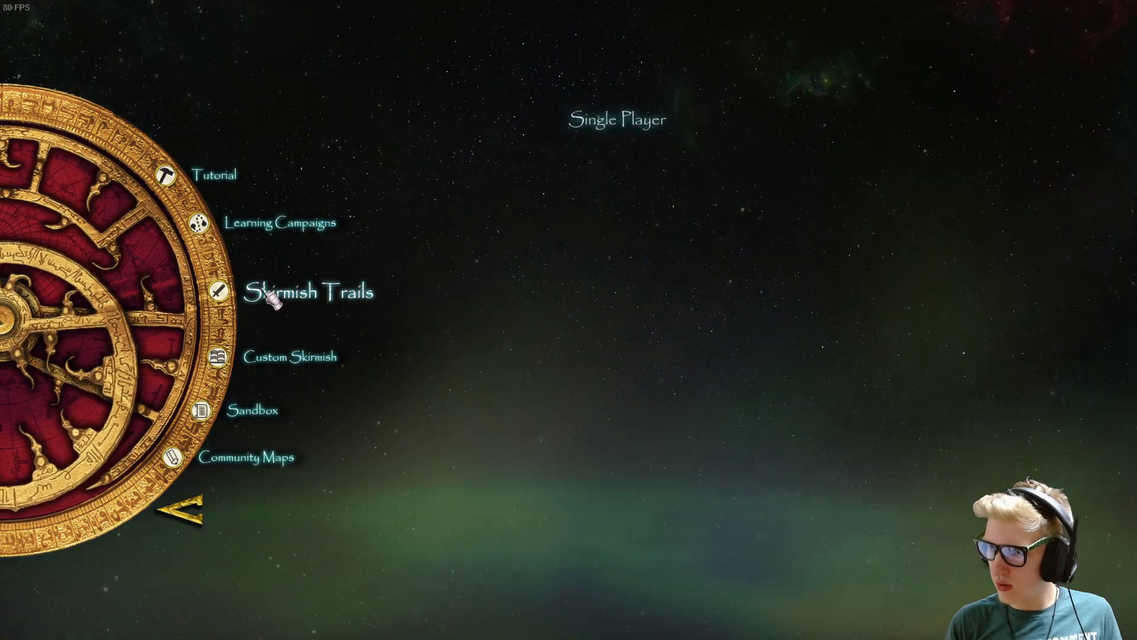
left_click(311, 292)
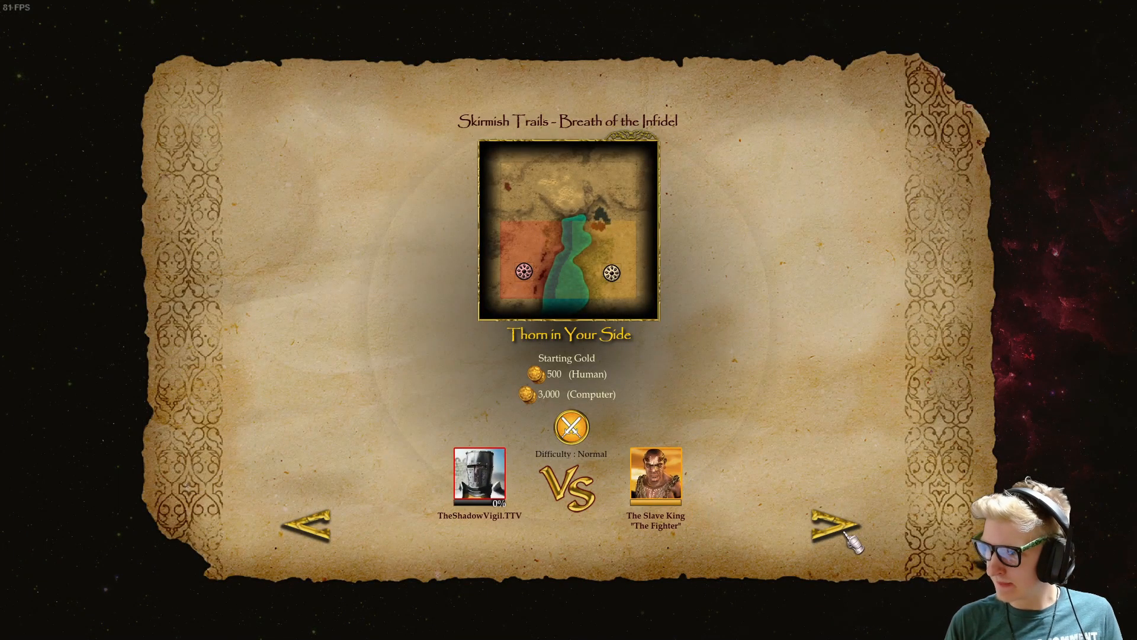
left_click(827, 526)
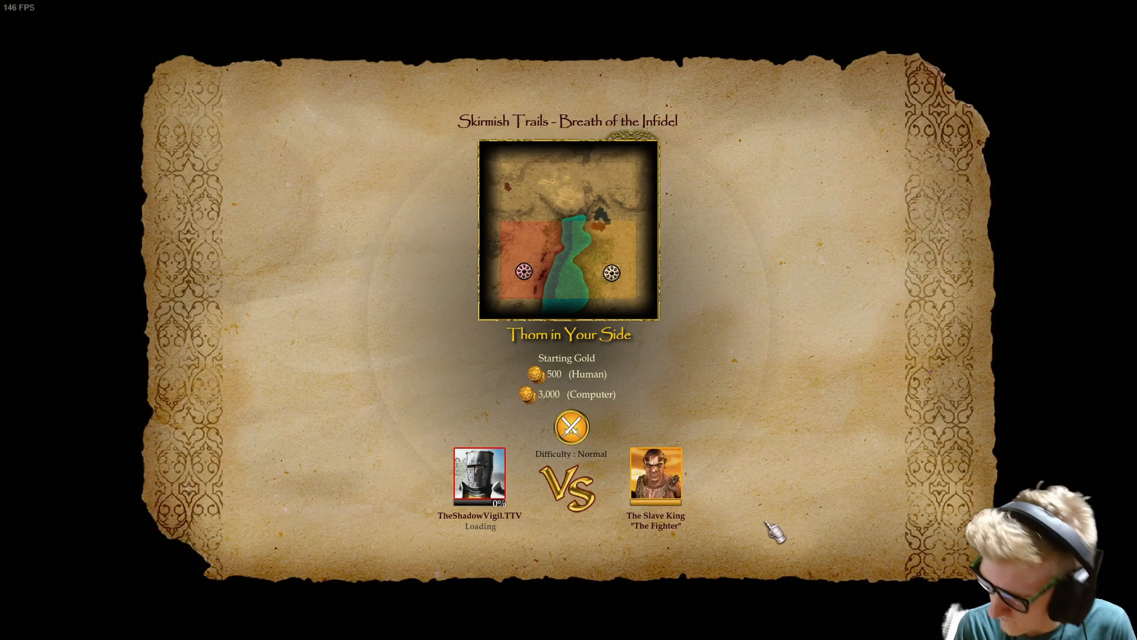